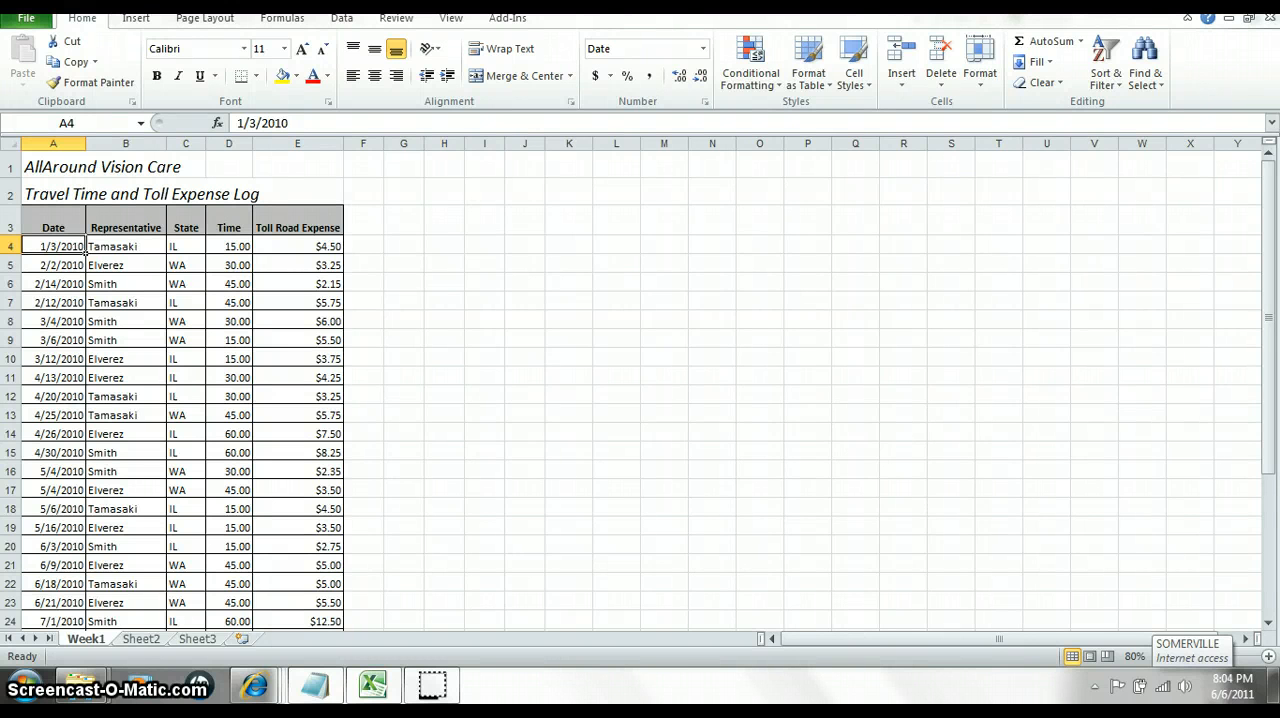
mouse_move(479, 468)
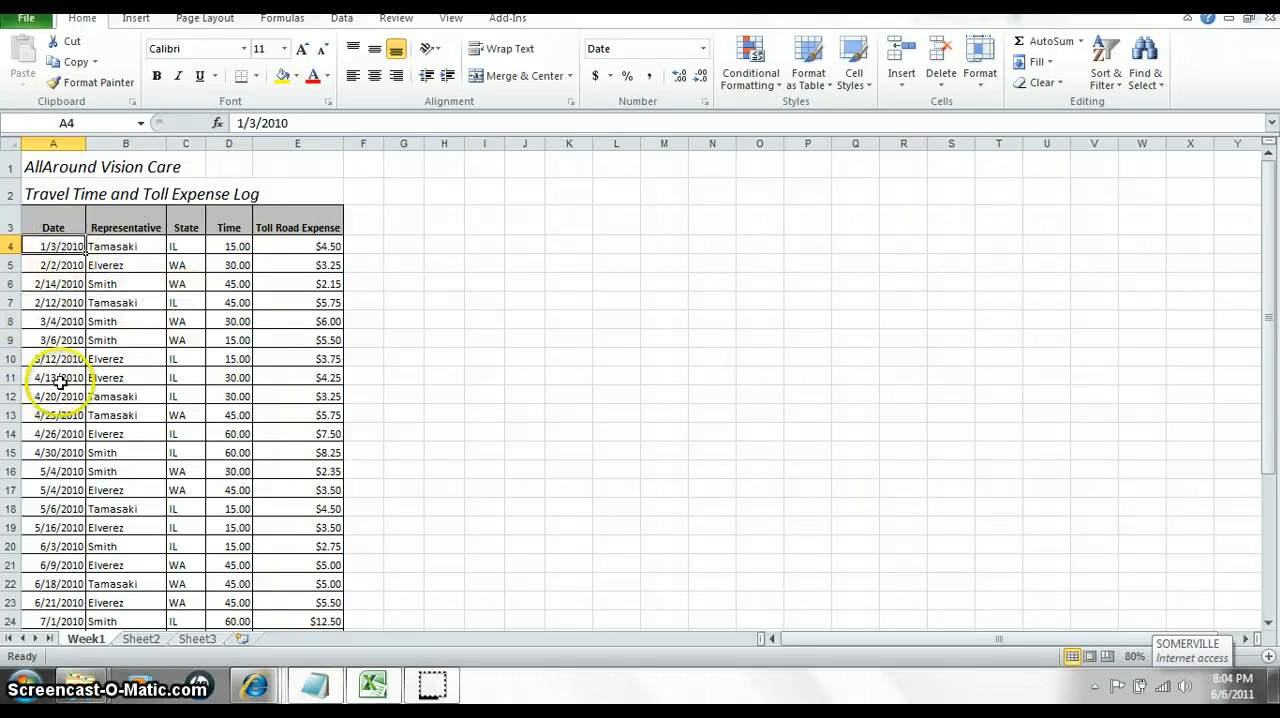
Format the range A3:E27 as a table with Table Style Light 1 and headers.
click(808, 58)
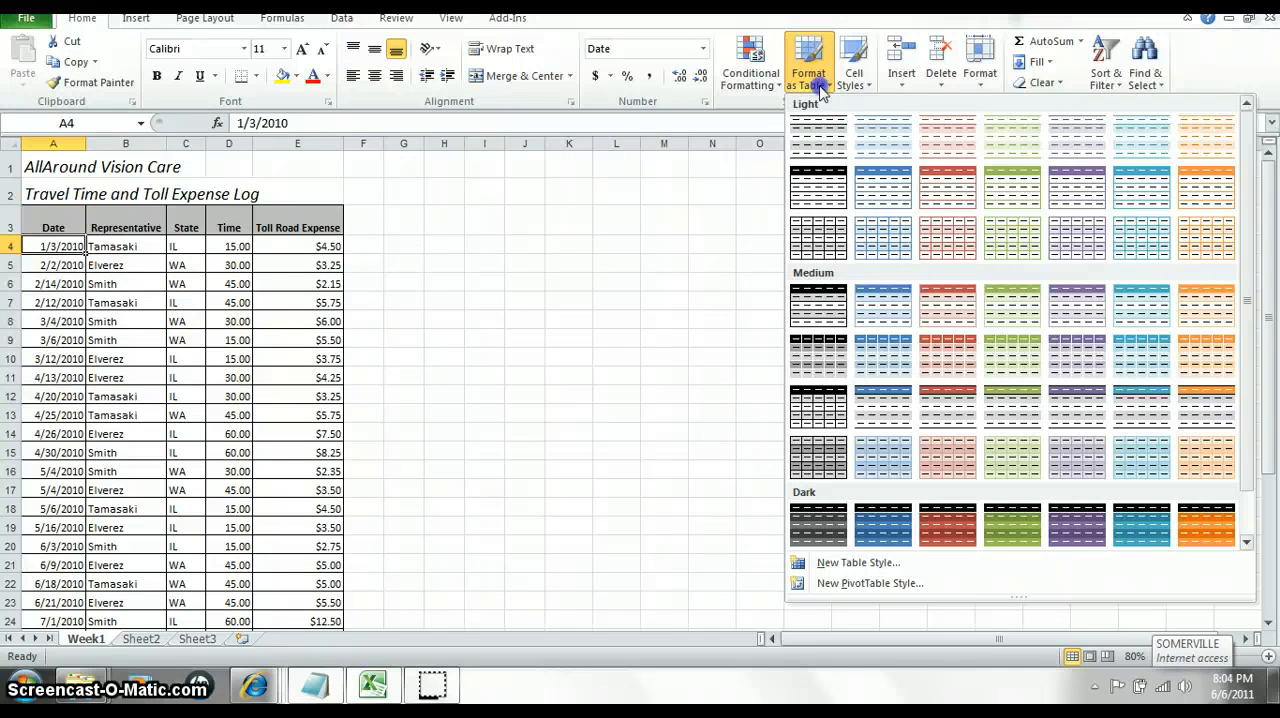
mouse_move(818, 135)
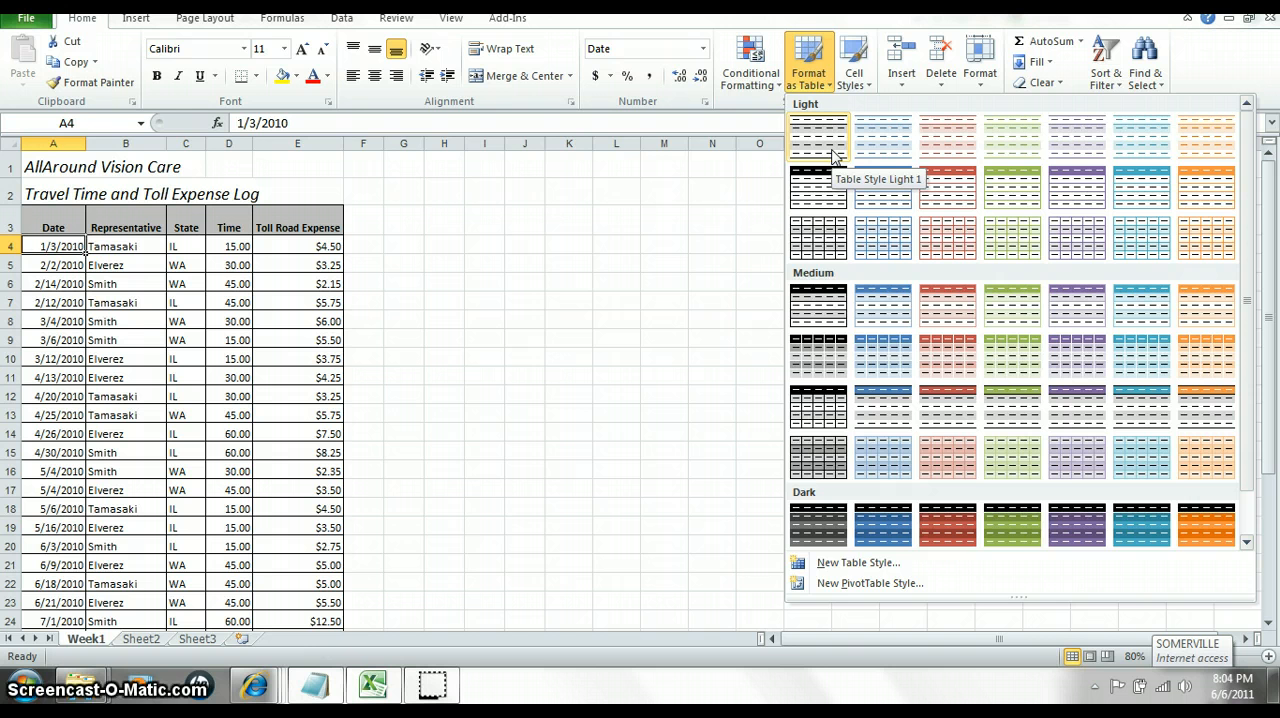
click(818, 135)
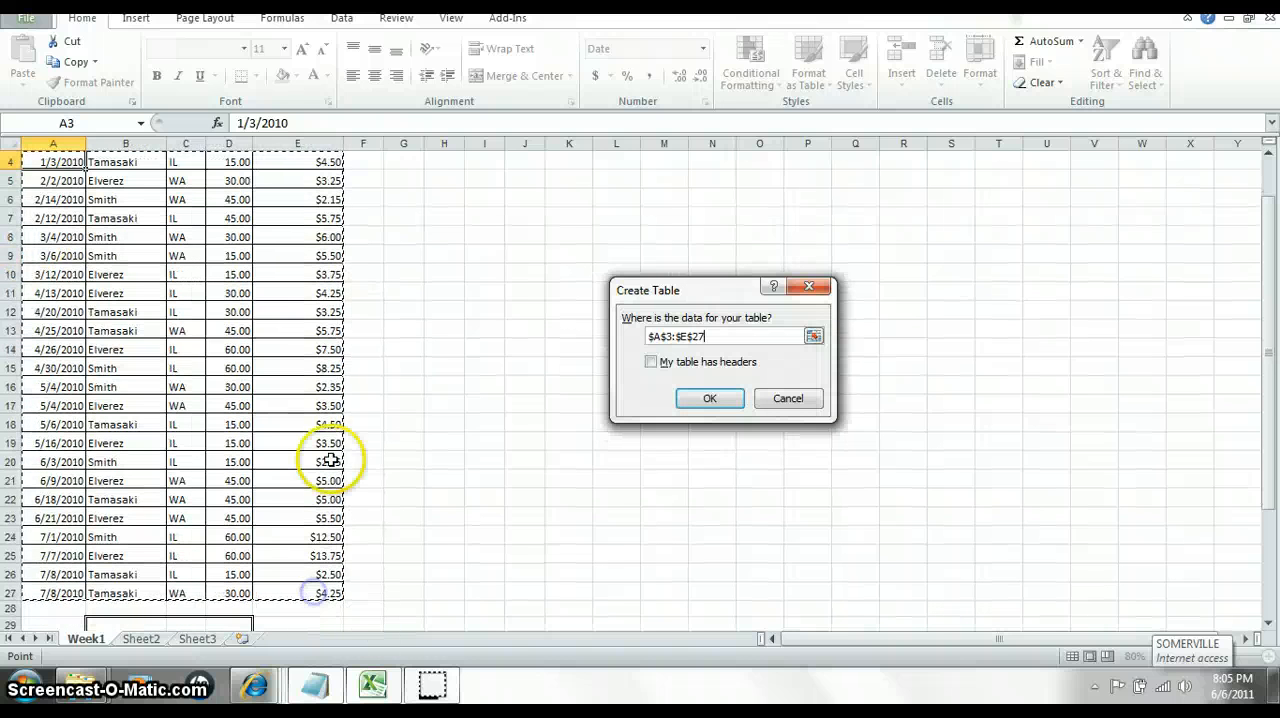
click(651, 361)
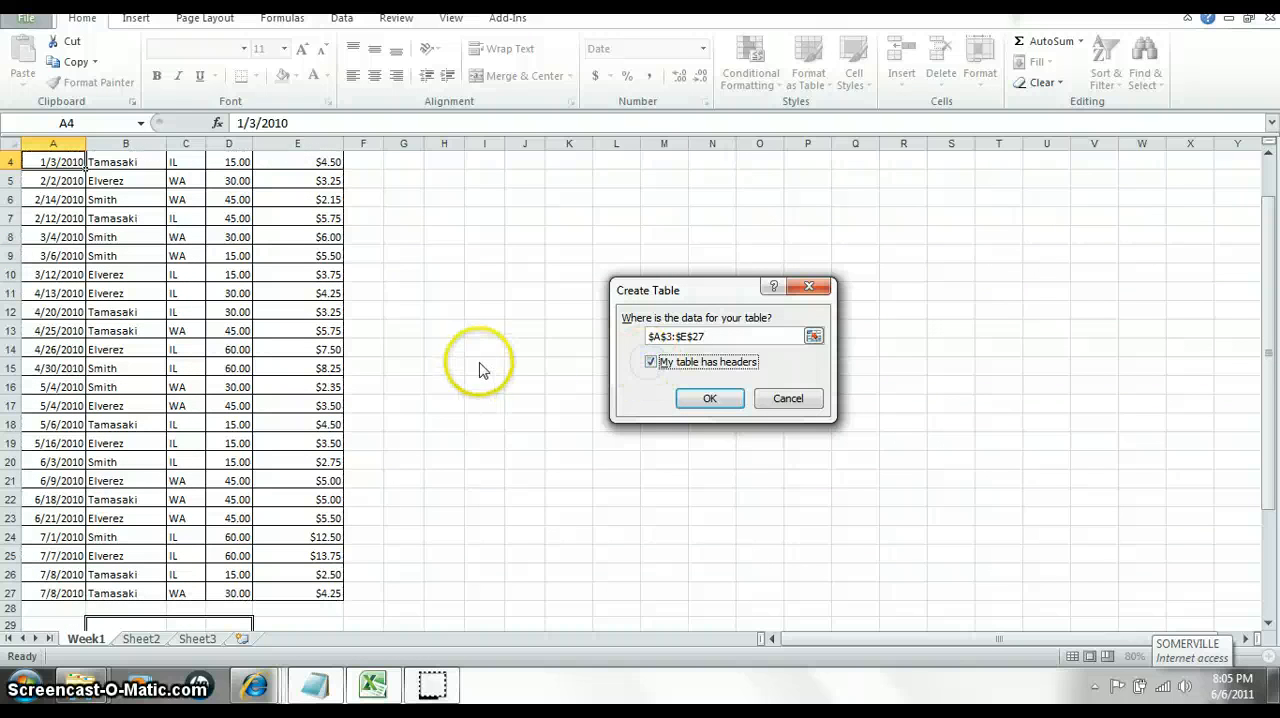
click(709, 398)
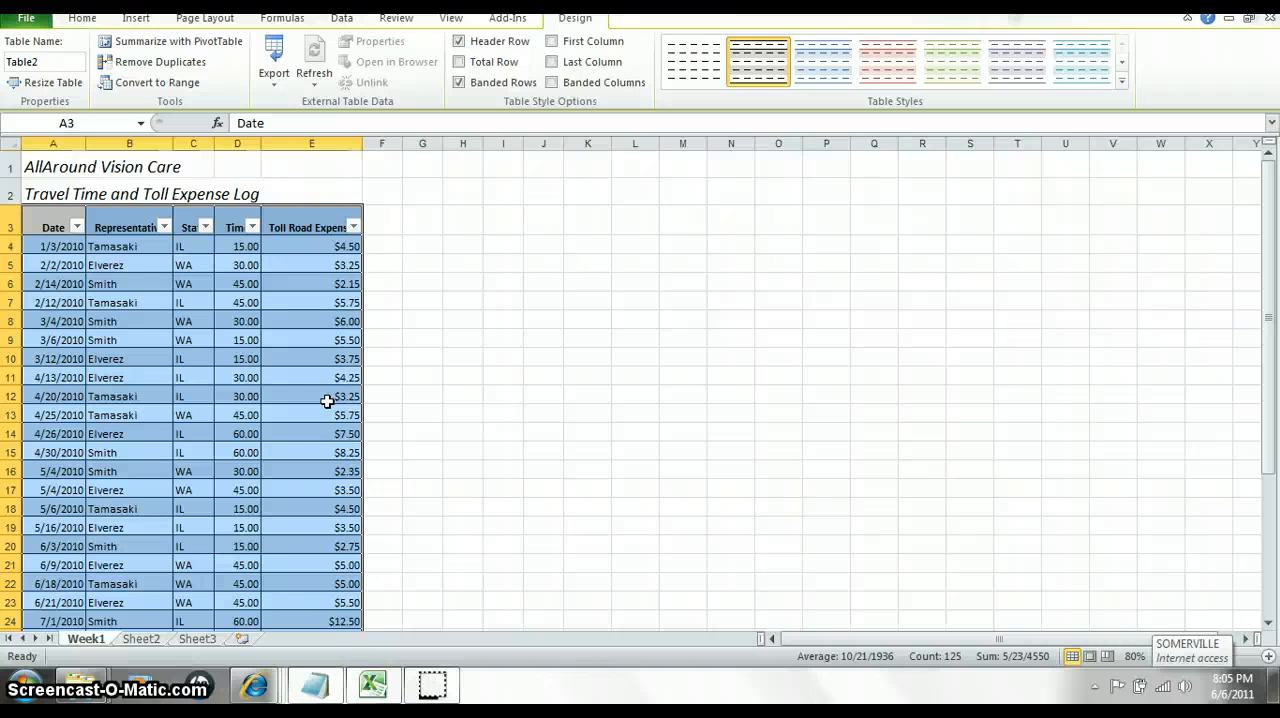
mouse_move(328, 401)
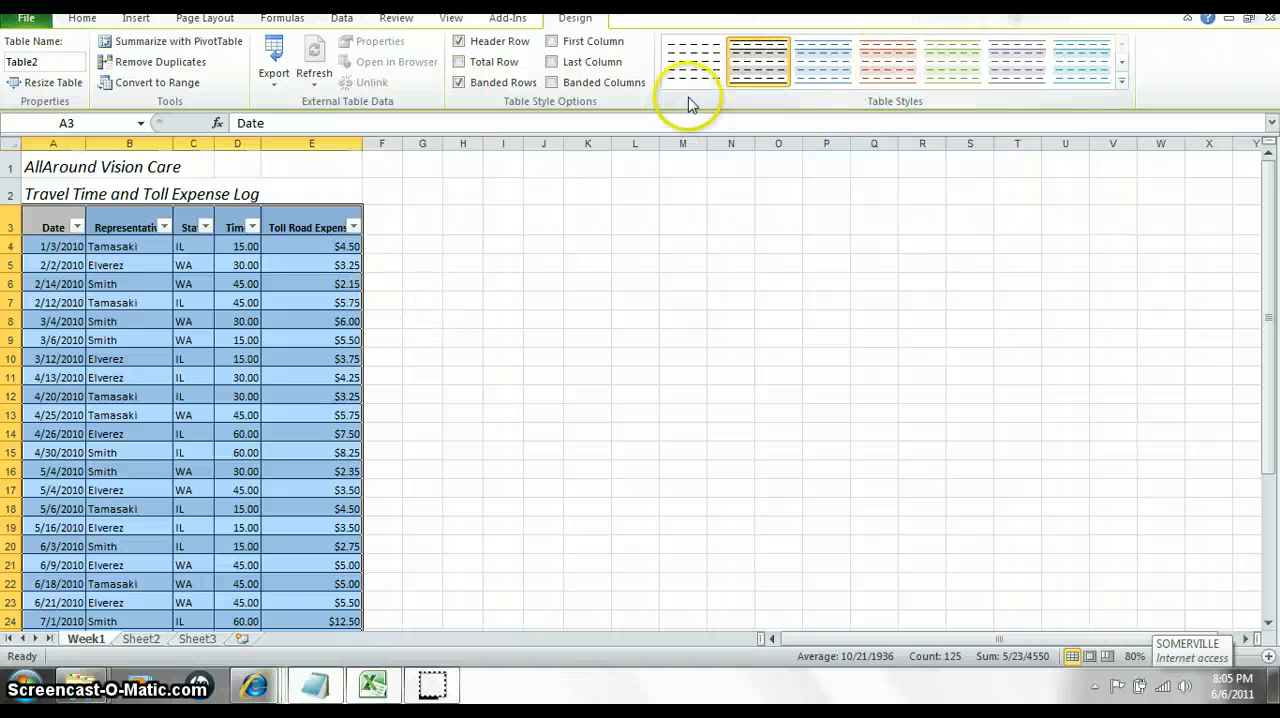
Change the travel log table's style to None.
click(691, 61)
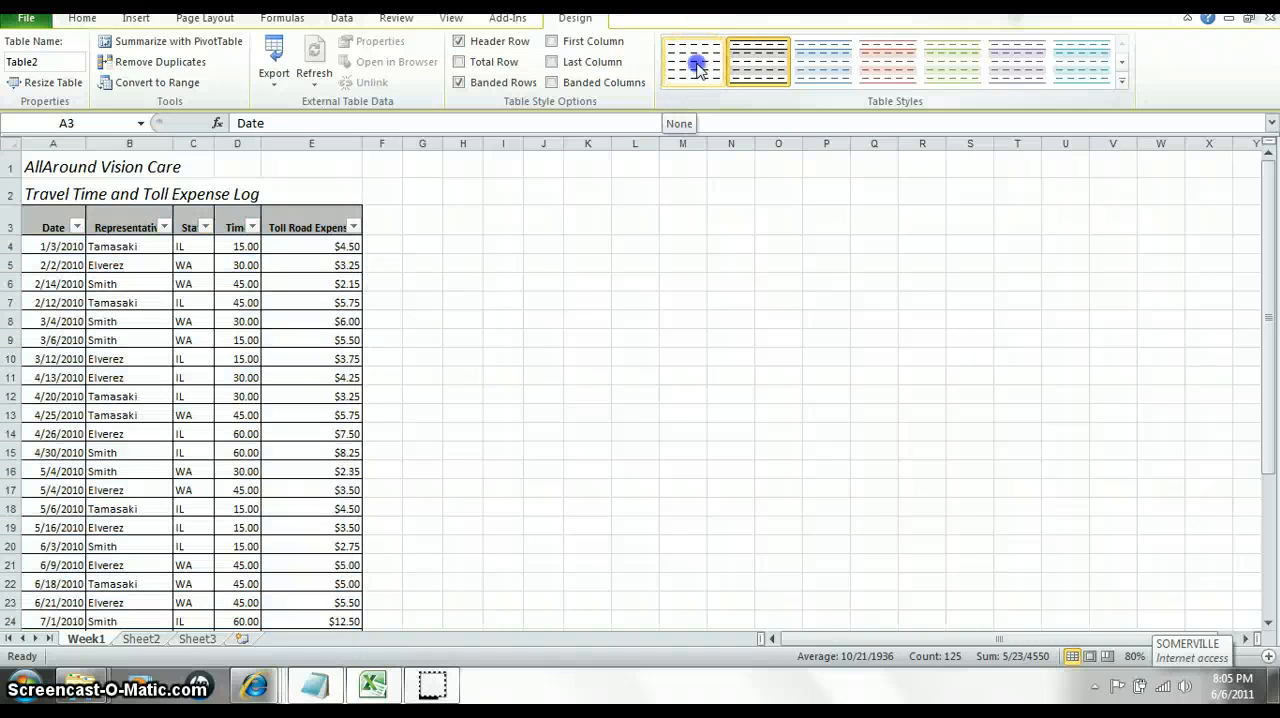
click(693, 61)
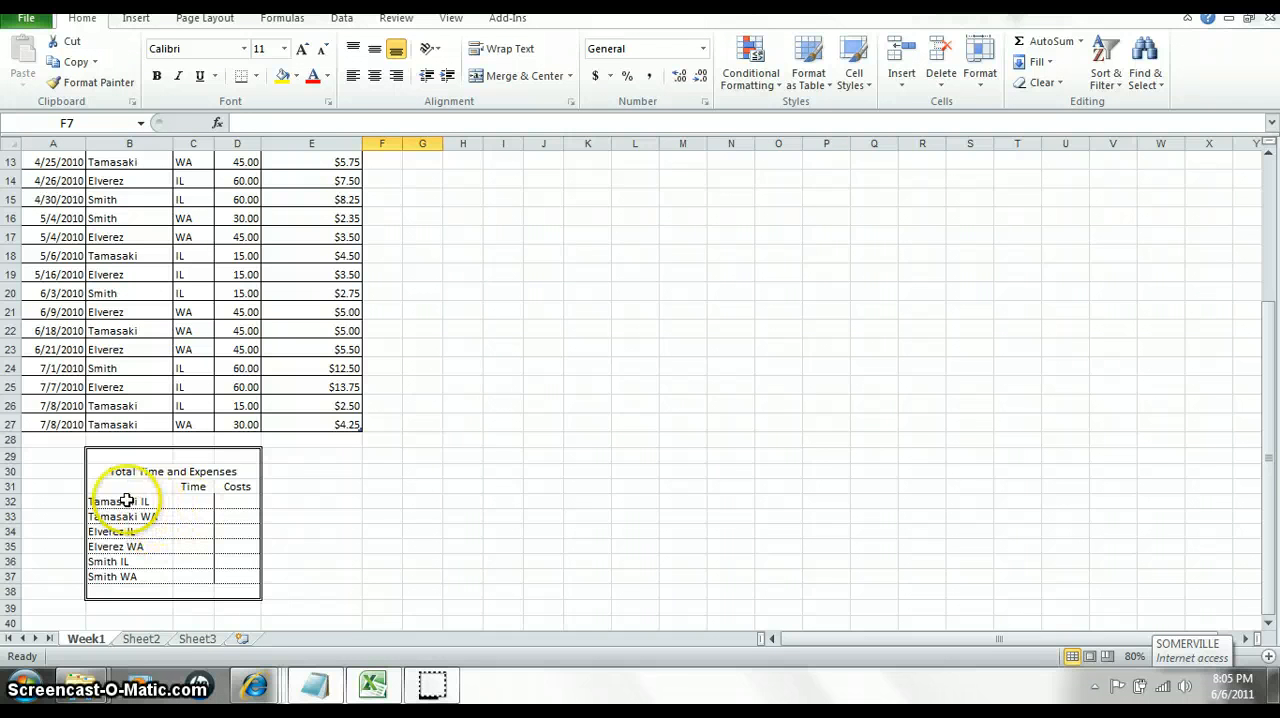
Select C32 and start a SUMIFS function through Insert Function.
click(197, 501)
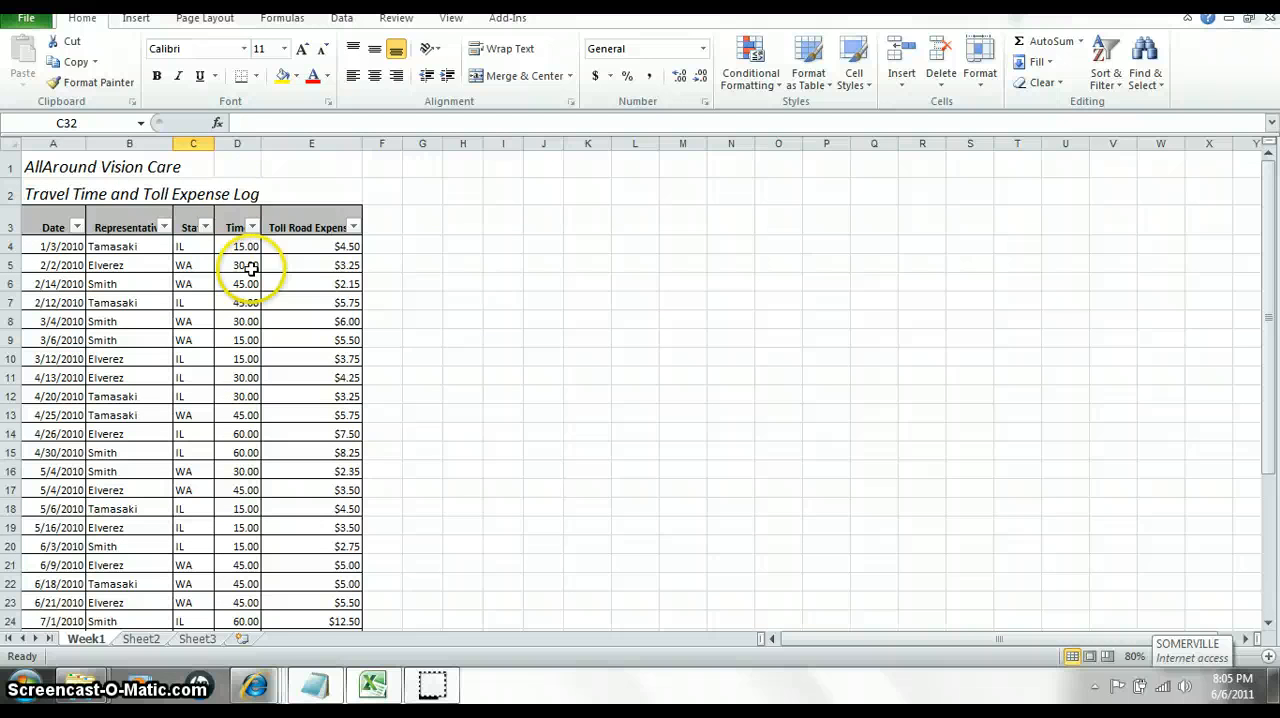
click(217, 123)
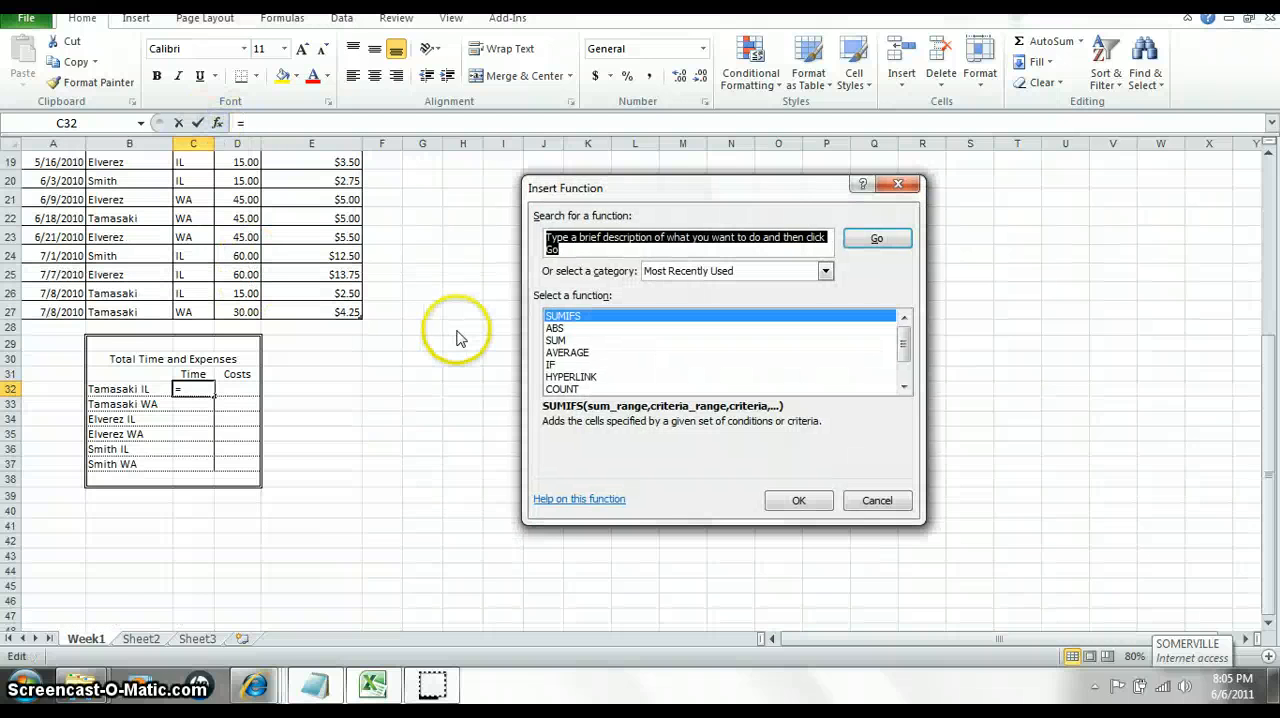
text(sumifs)
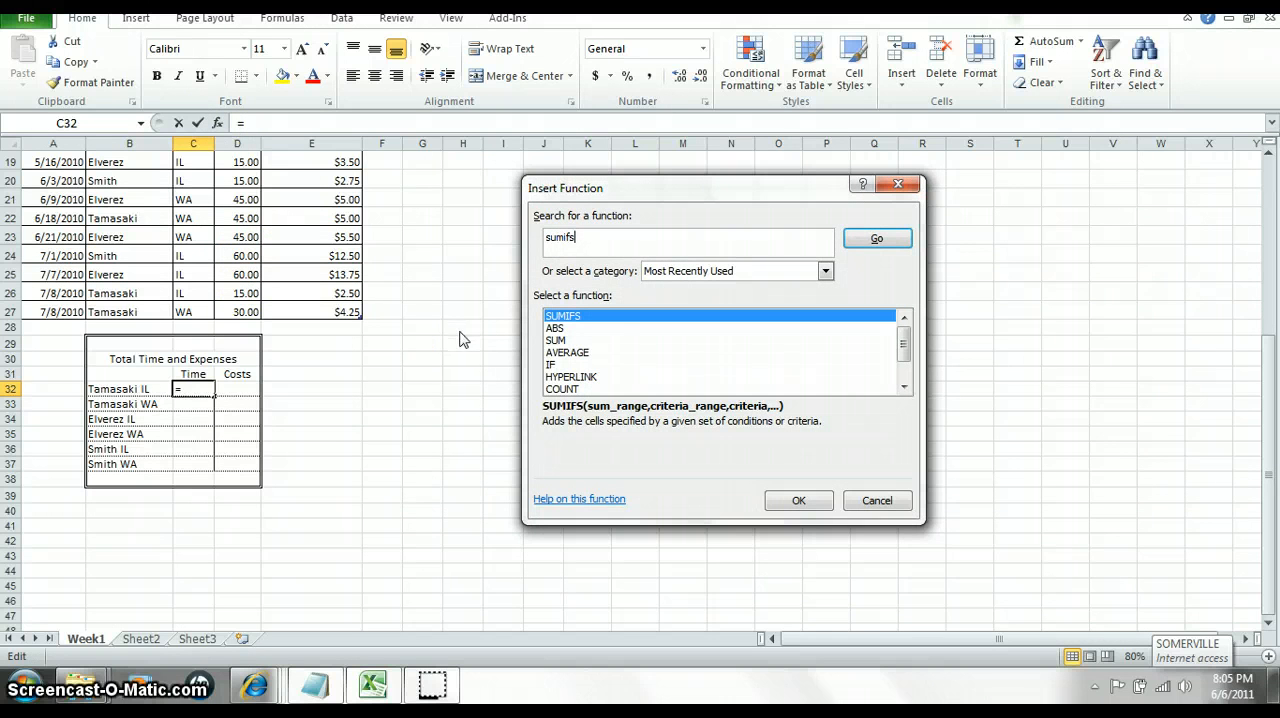
click(798, 500)
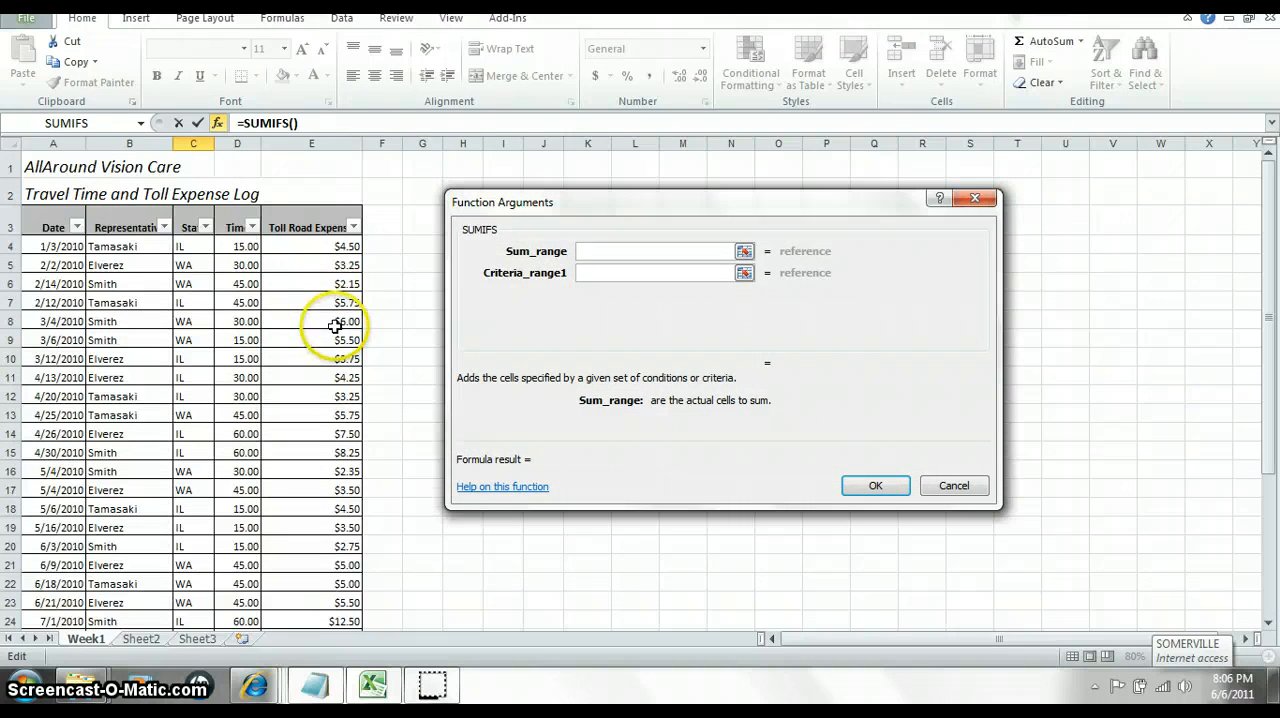
Set C32's SUMIFS to total Time where Representative is tam* and State is IL.
drag(237, 246, 237, 340)
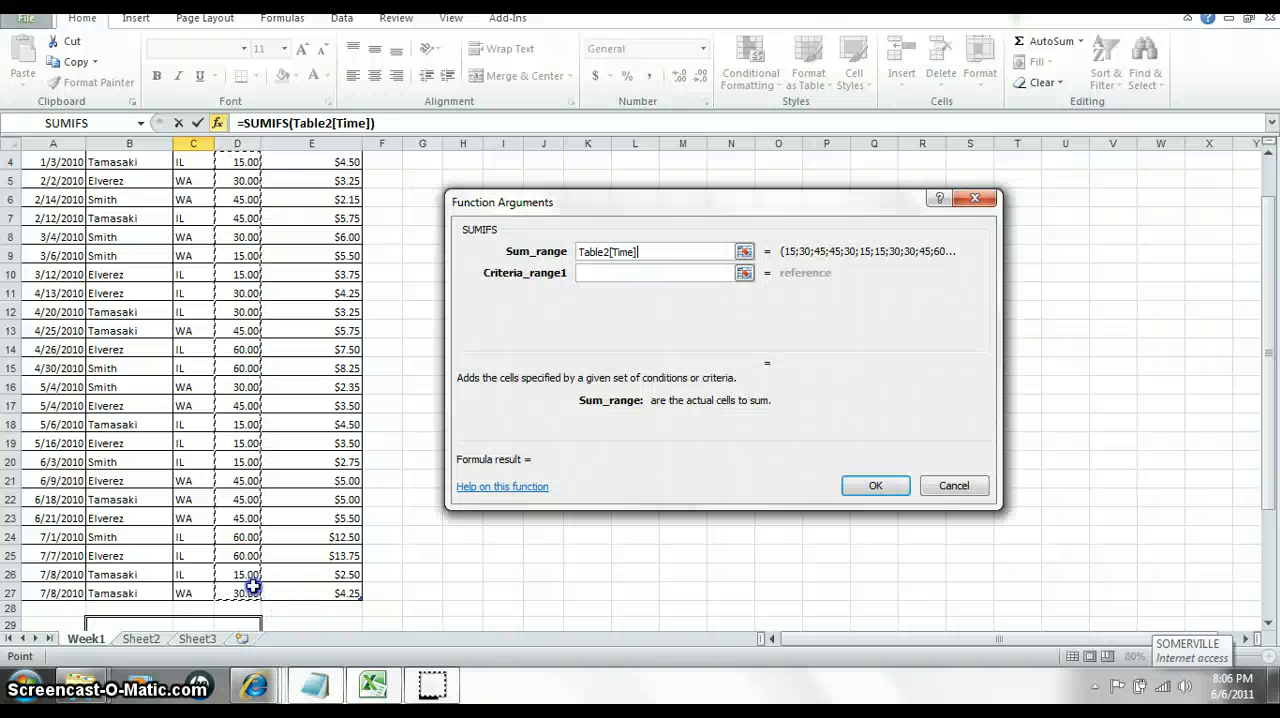
click(650, 272)
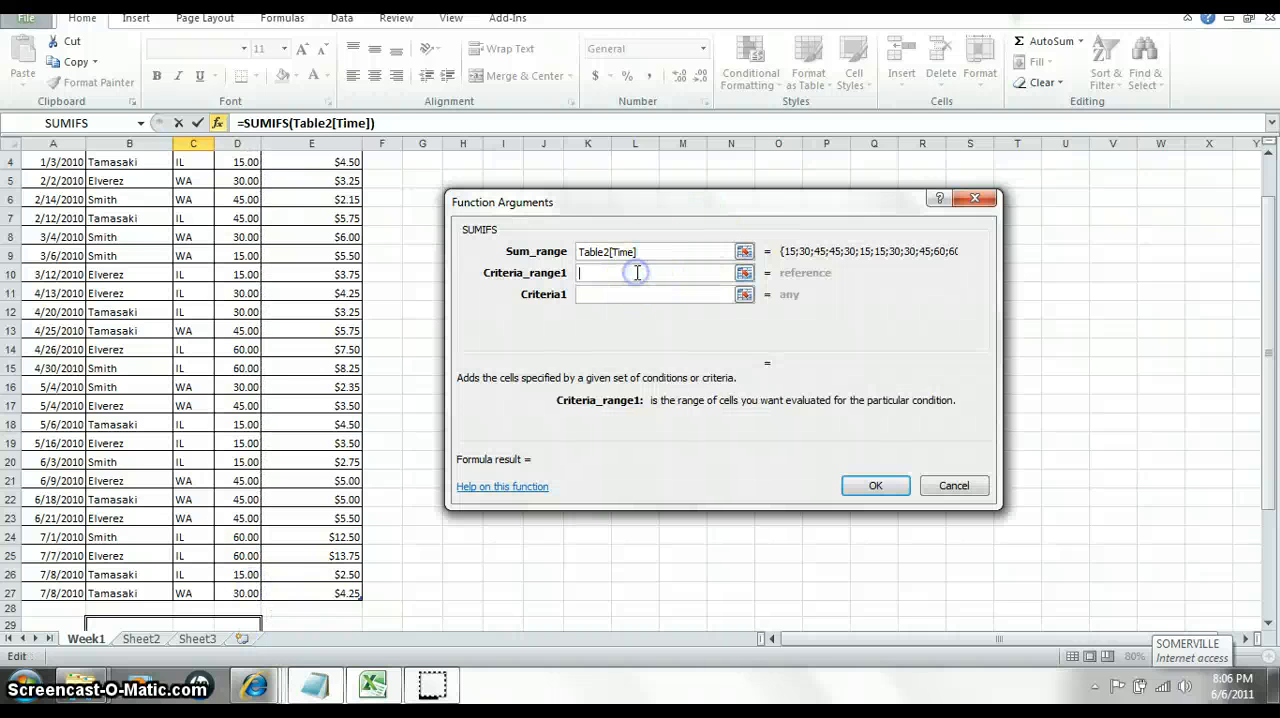
click(128, 246)
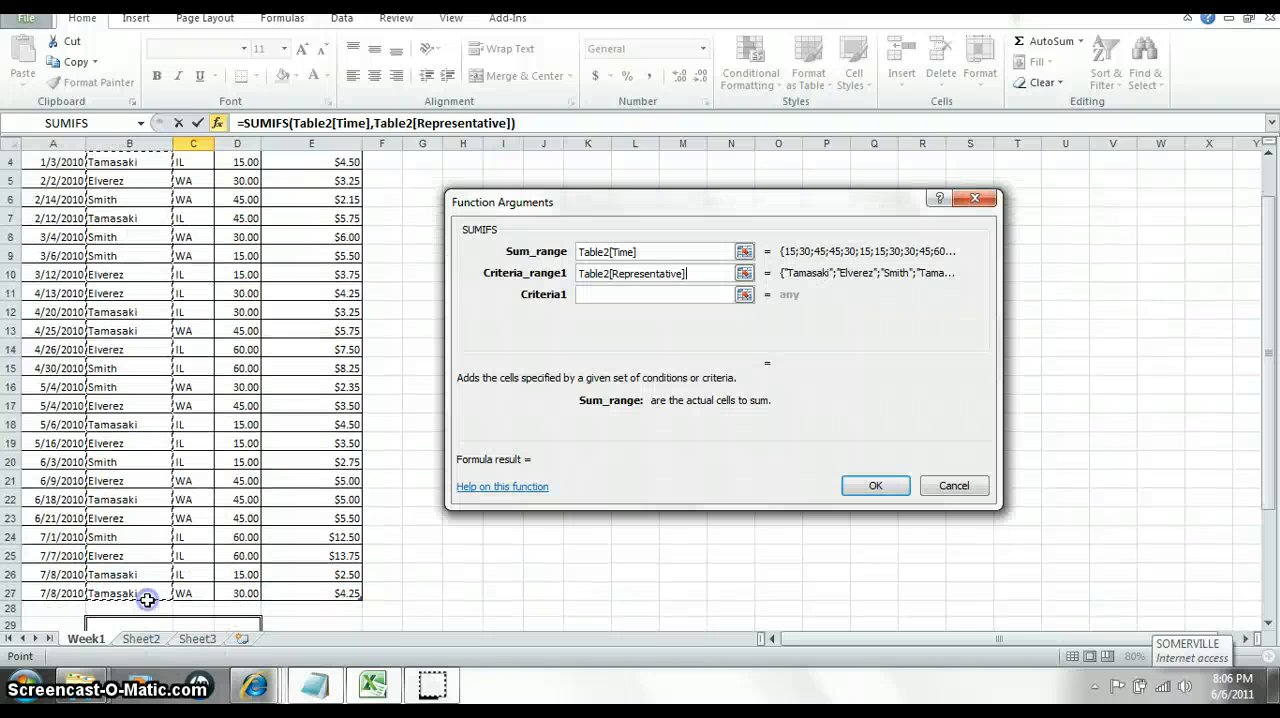
click(650, 294)
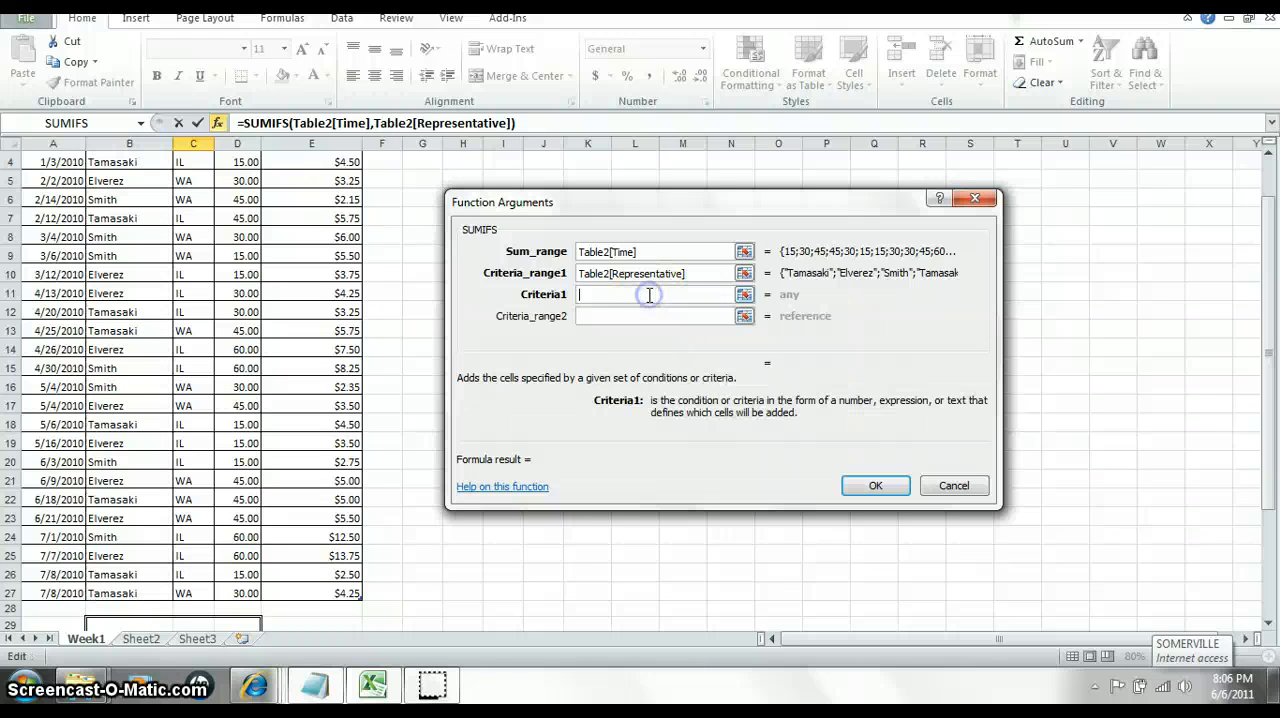
text(t)
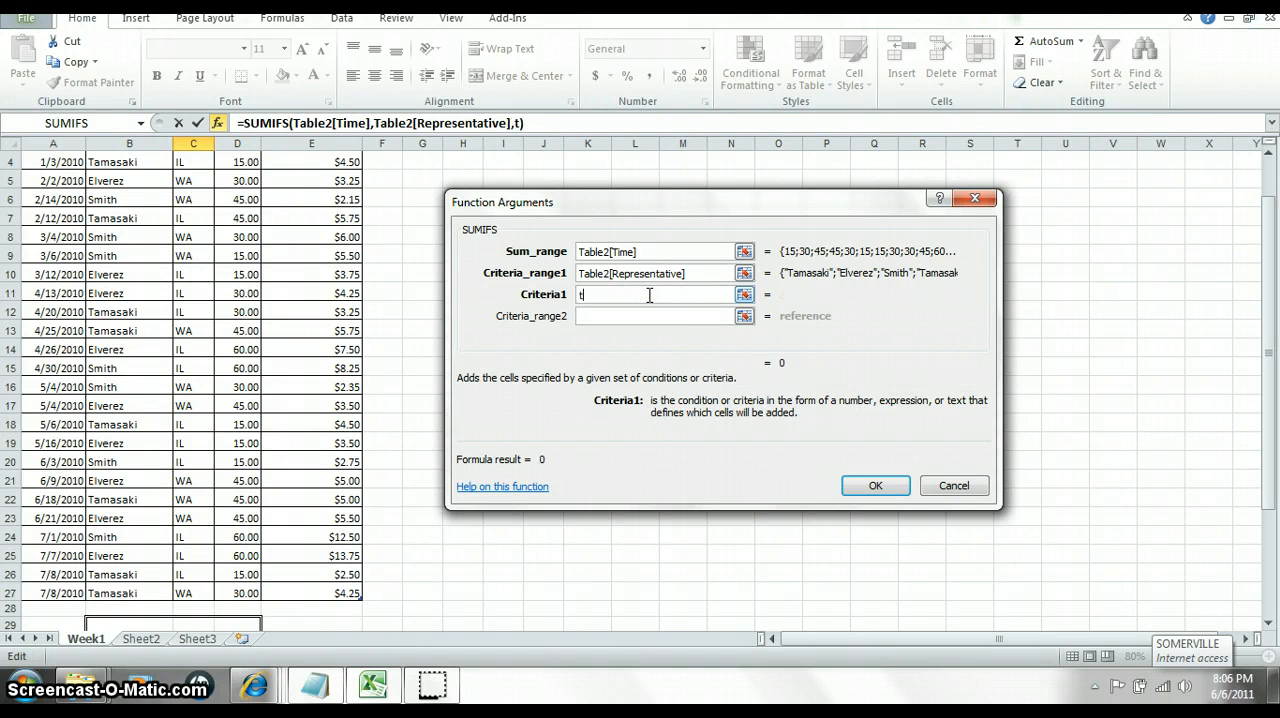
text(am)
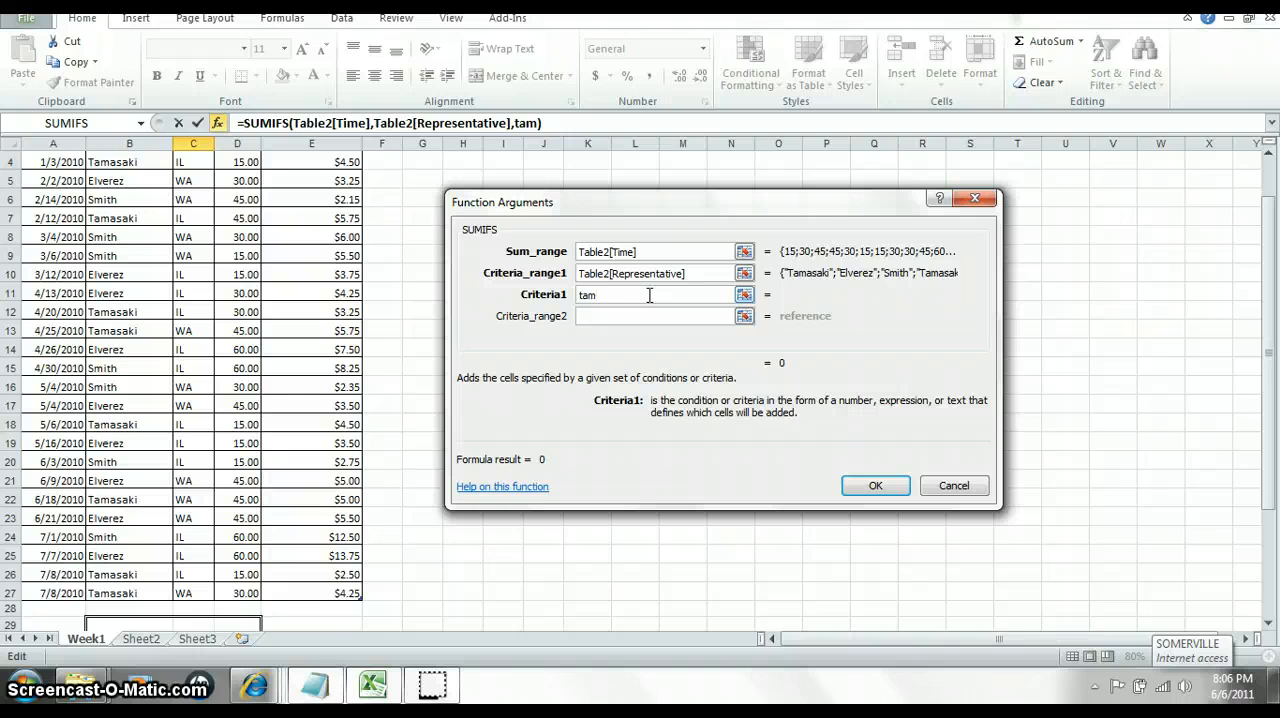
text(*)
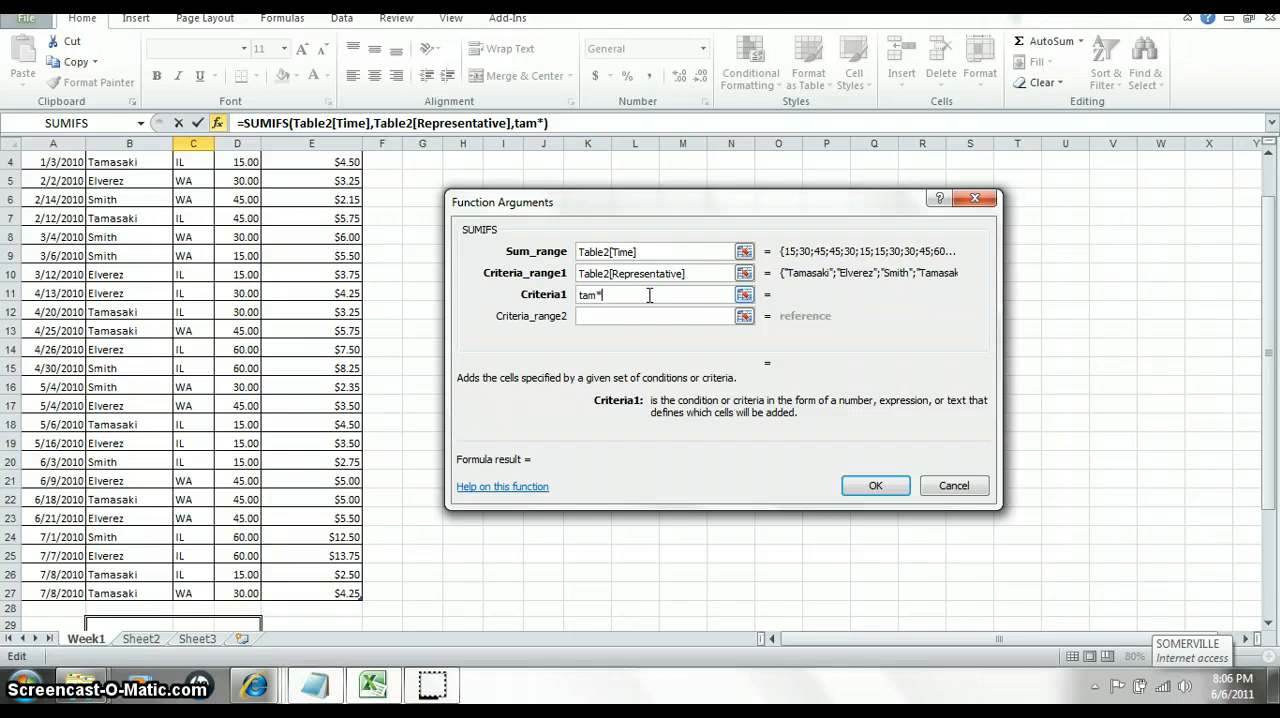
click(655, 316)
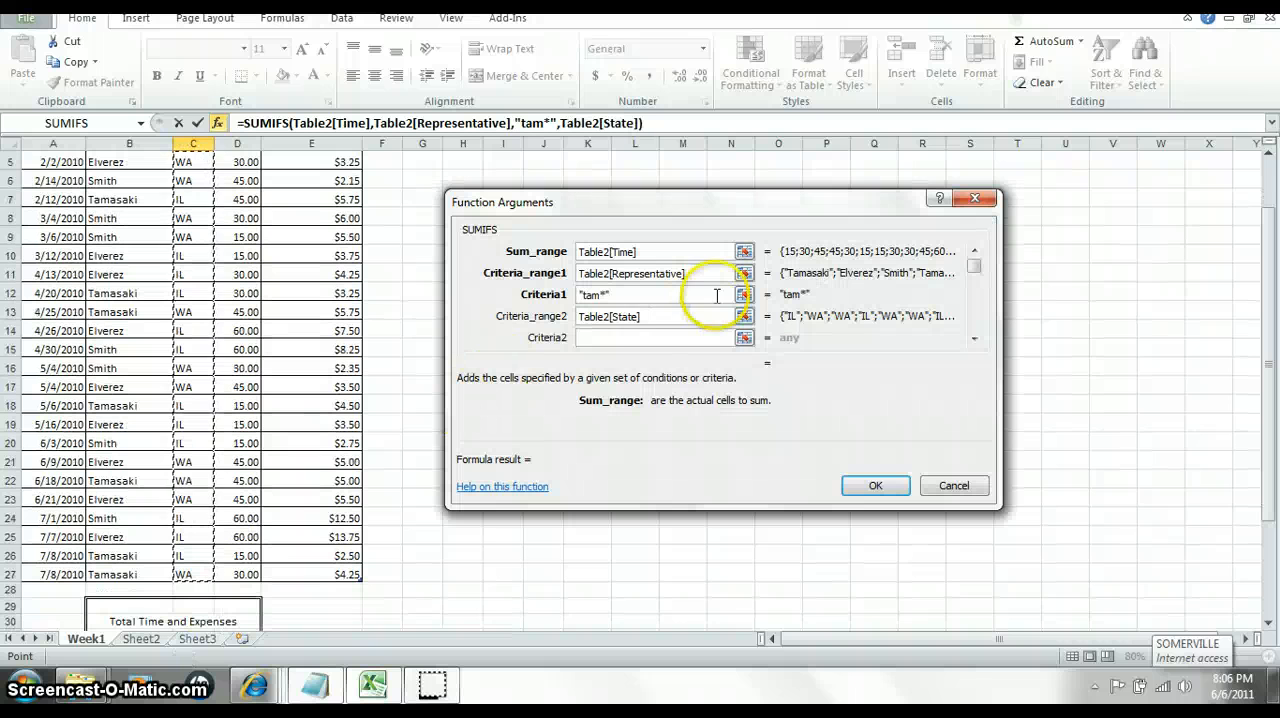
click(655, 337)
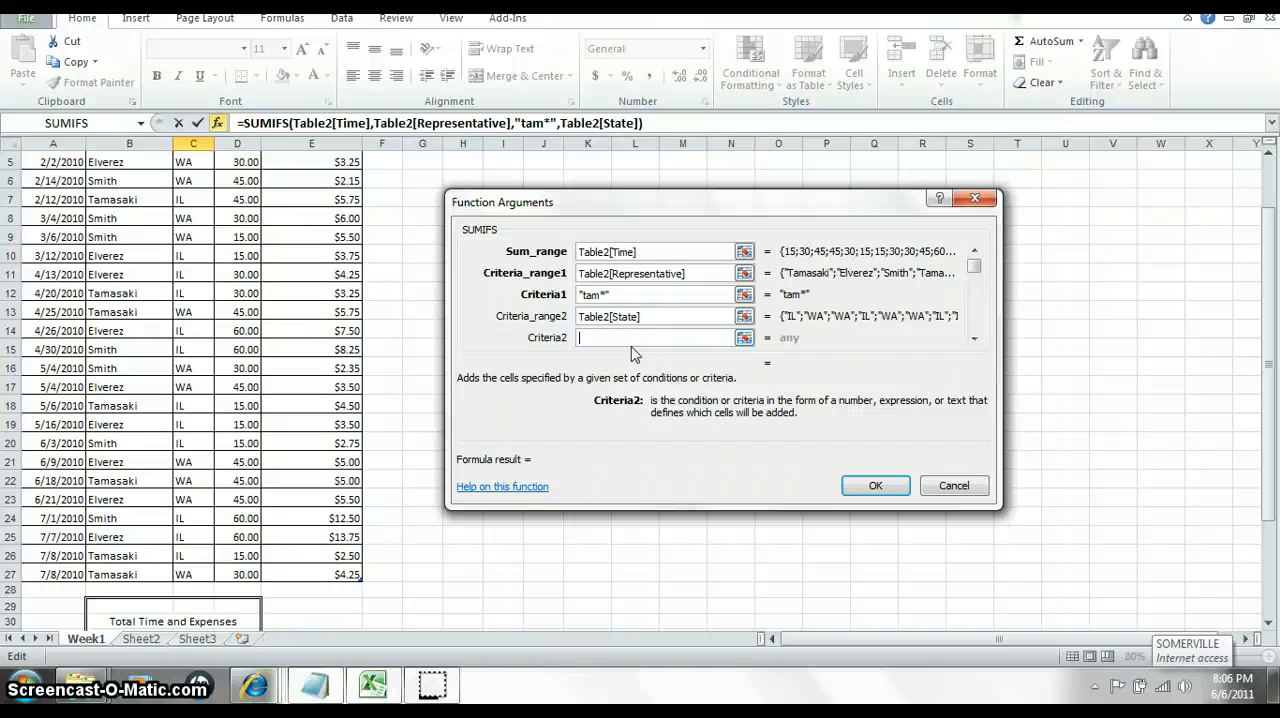
text(IL)
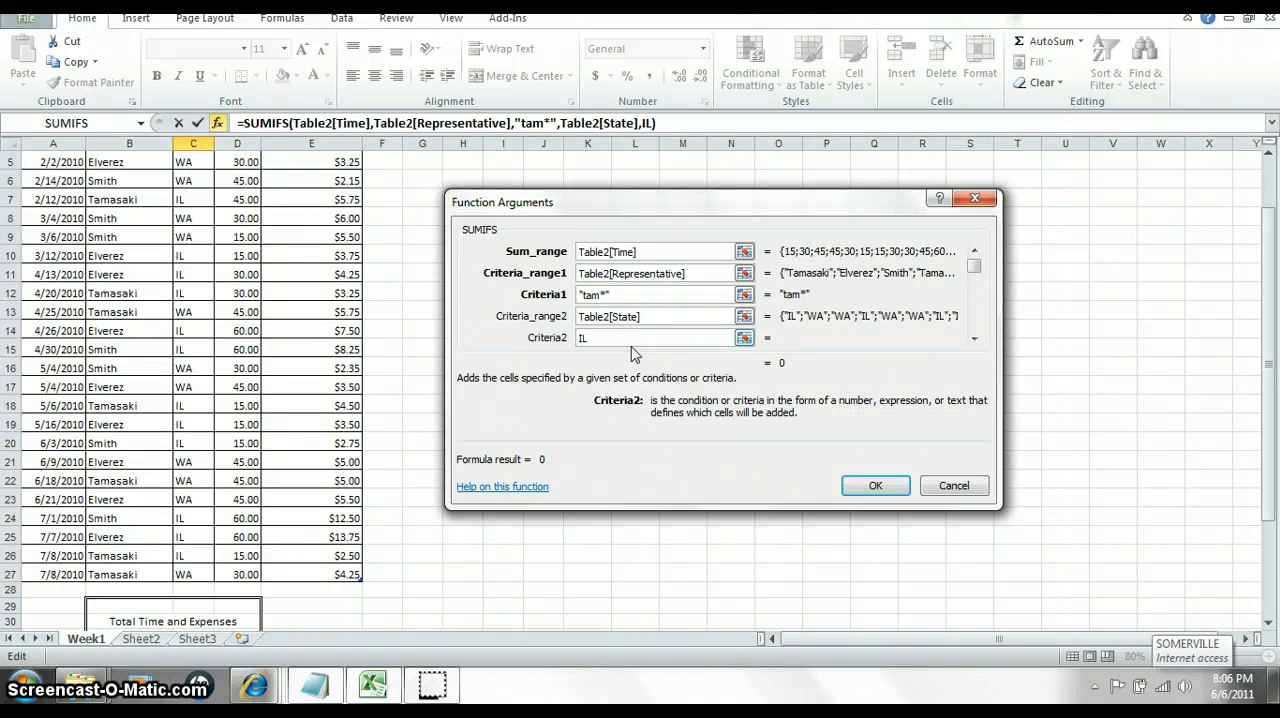
click(874, 485)
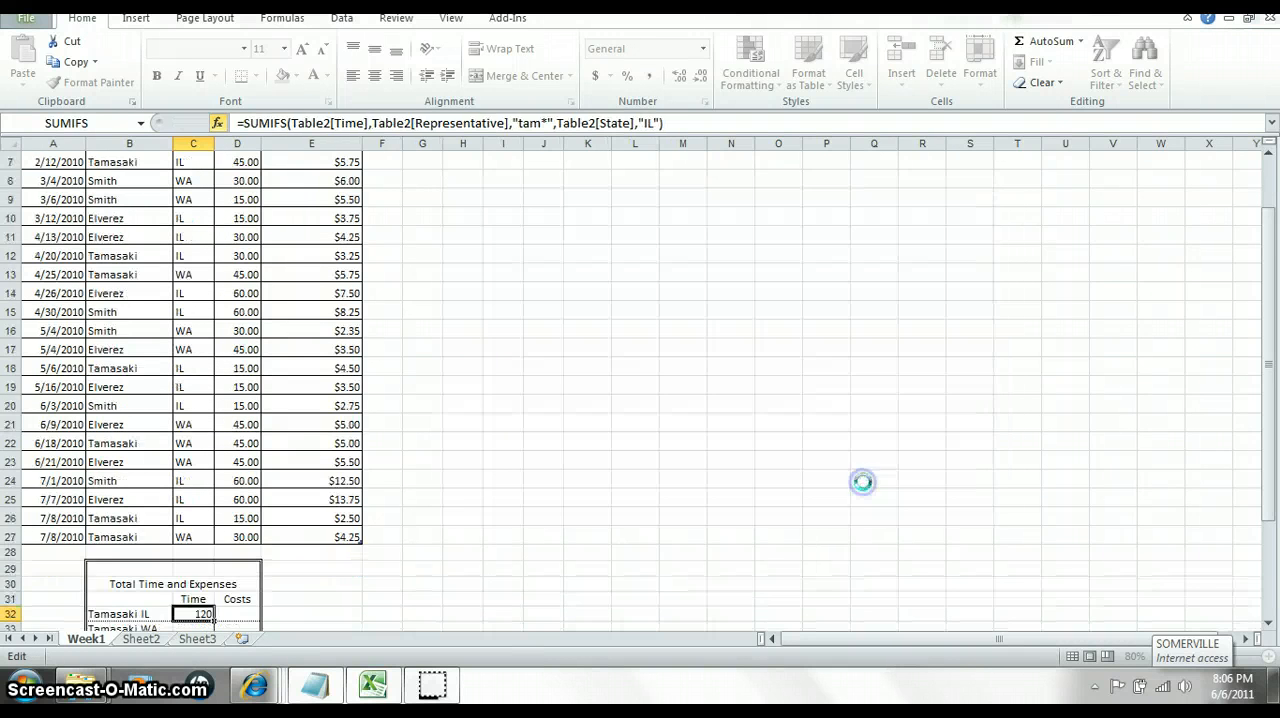
click(1268, 621)
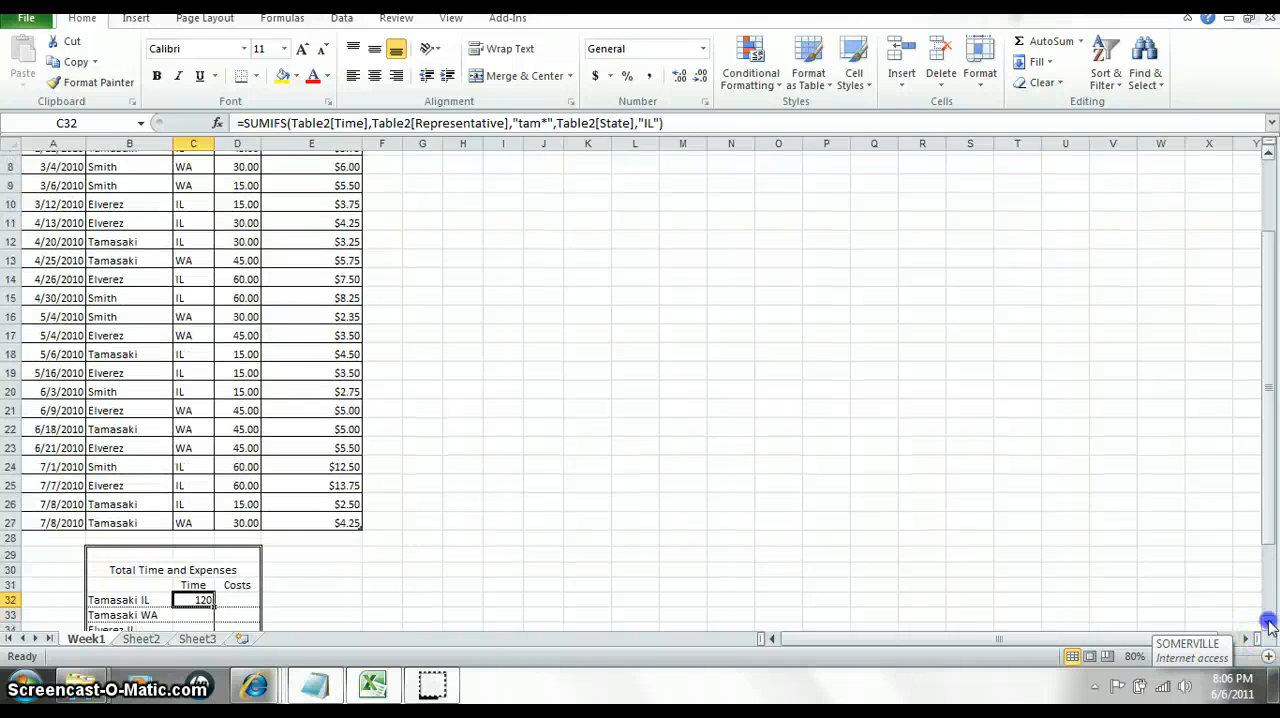
scroll(down, 3)
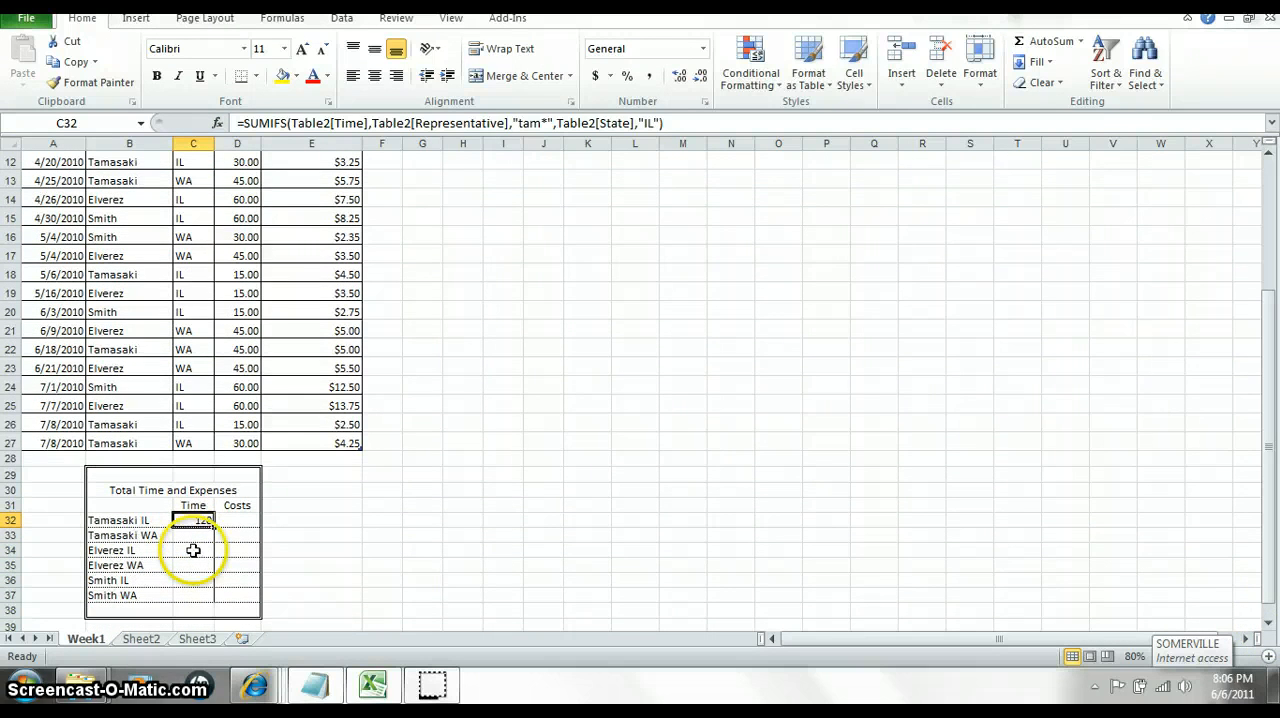
scroll(up, 3)
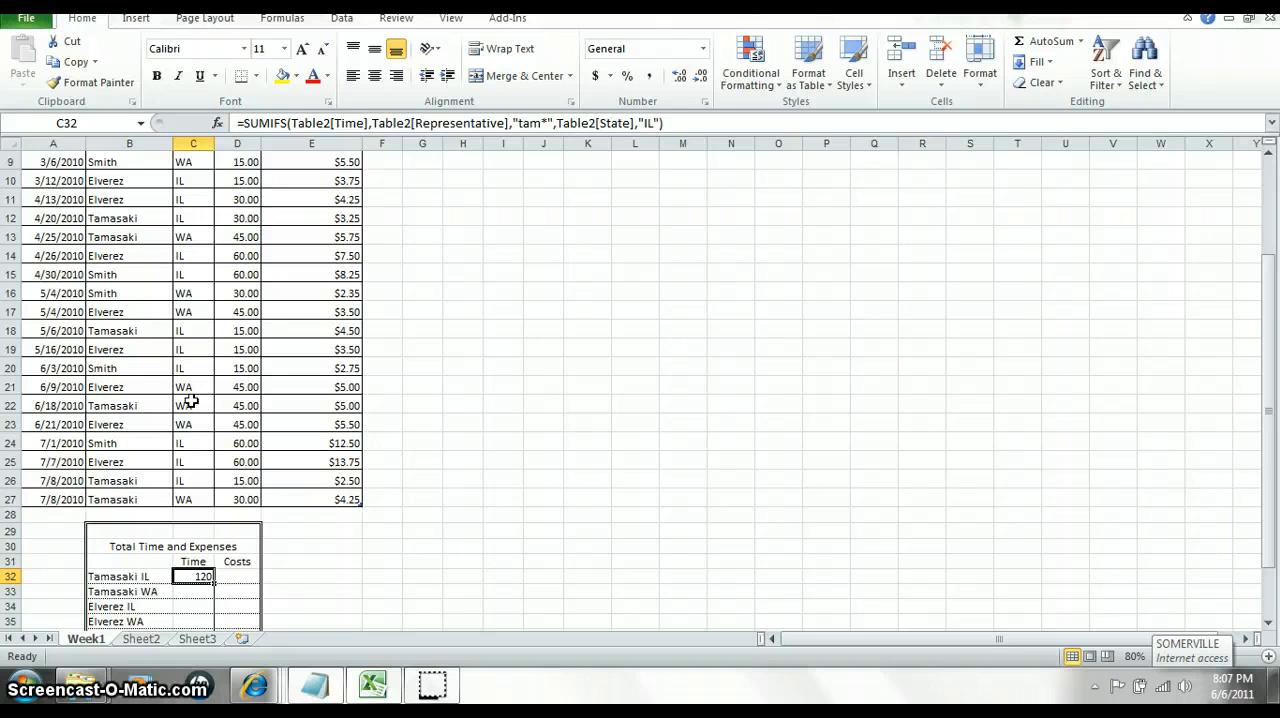
scroll(down, 3)
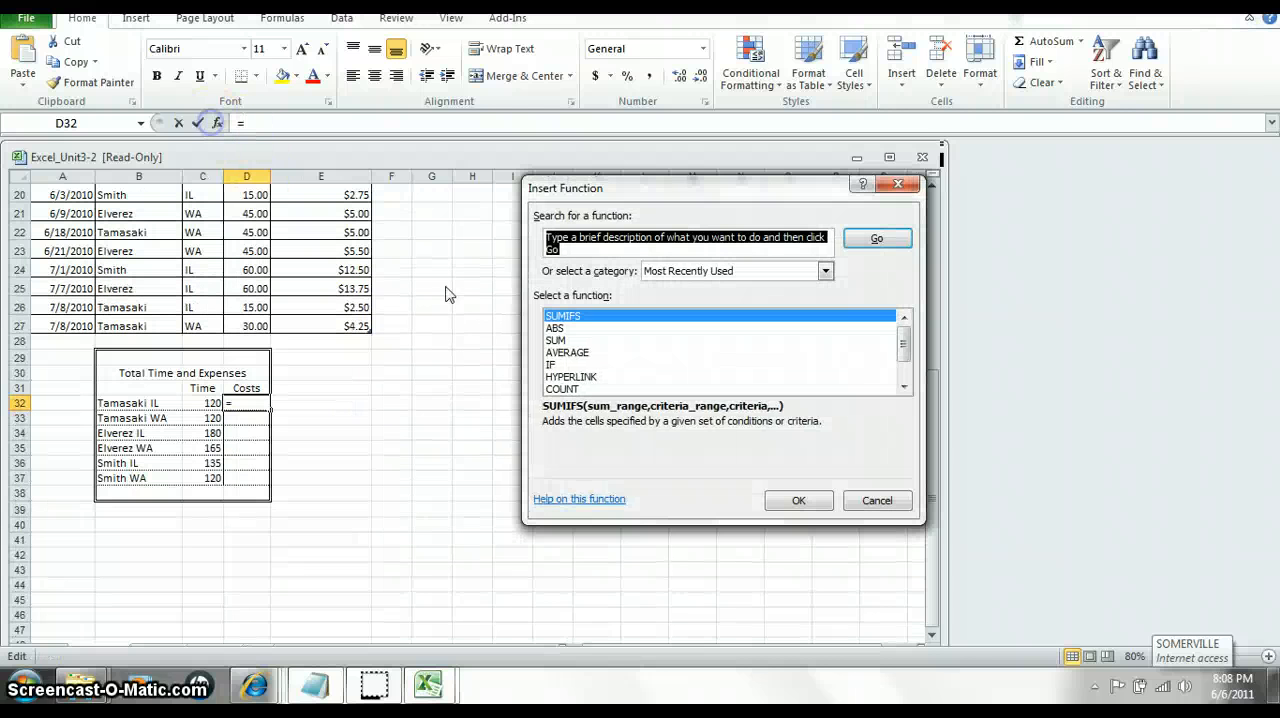
Enter a SUMIFS in D32 summing Toll Road Expense for tam* in IL, giving 20.5.
click(798, 500)
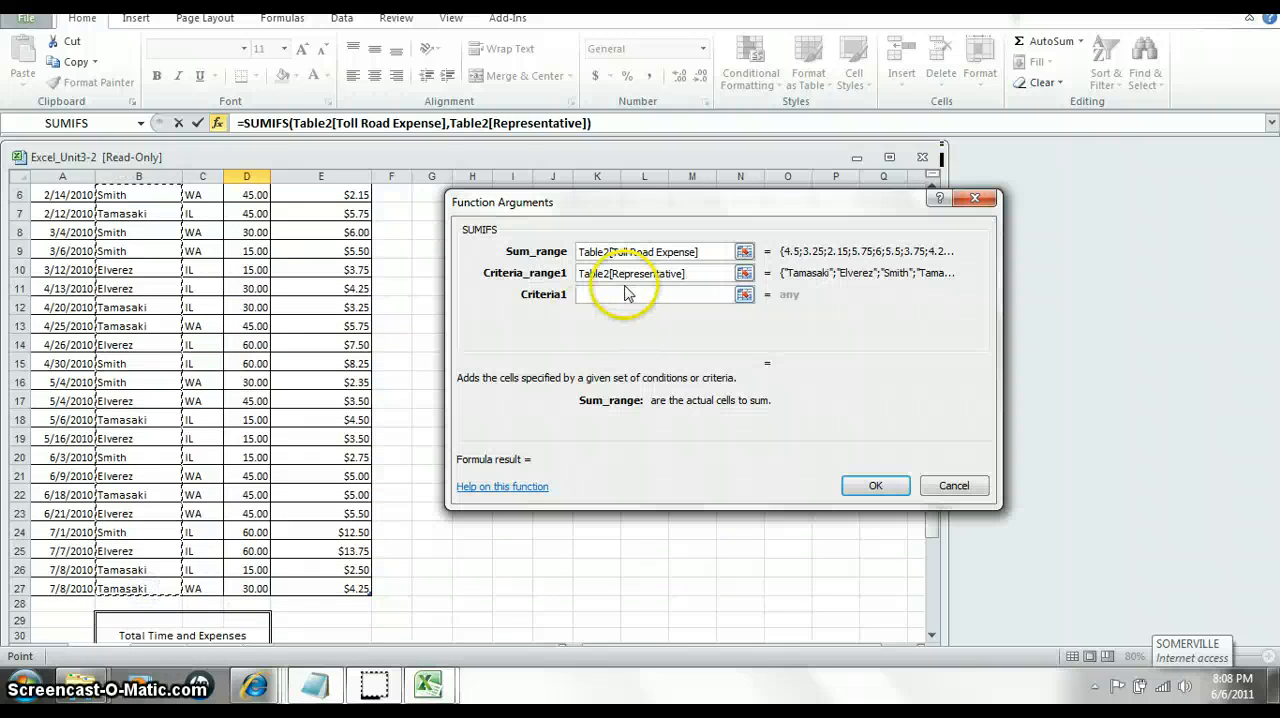
text(tam)
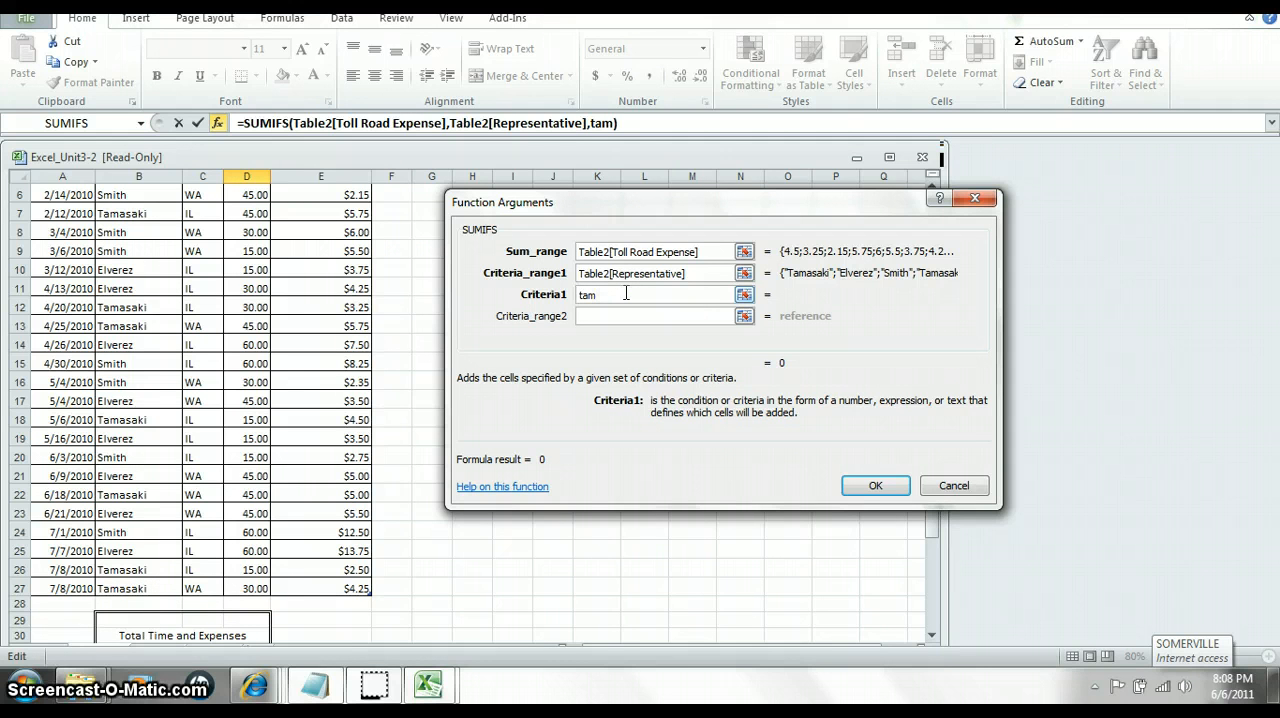
text(*)
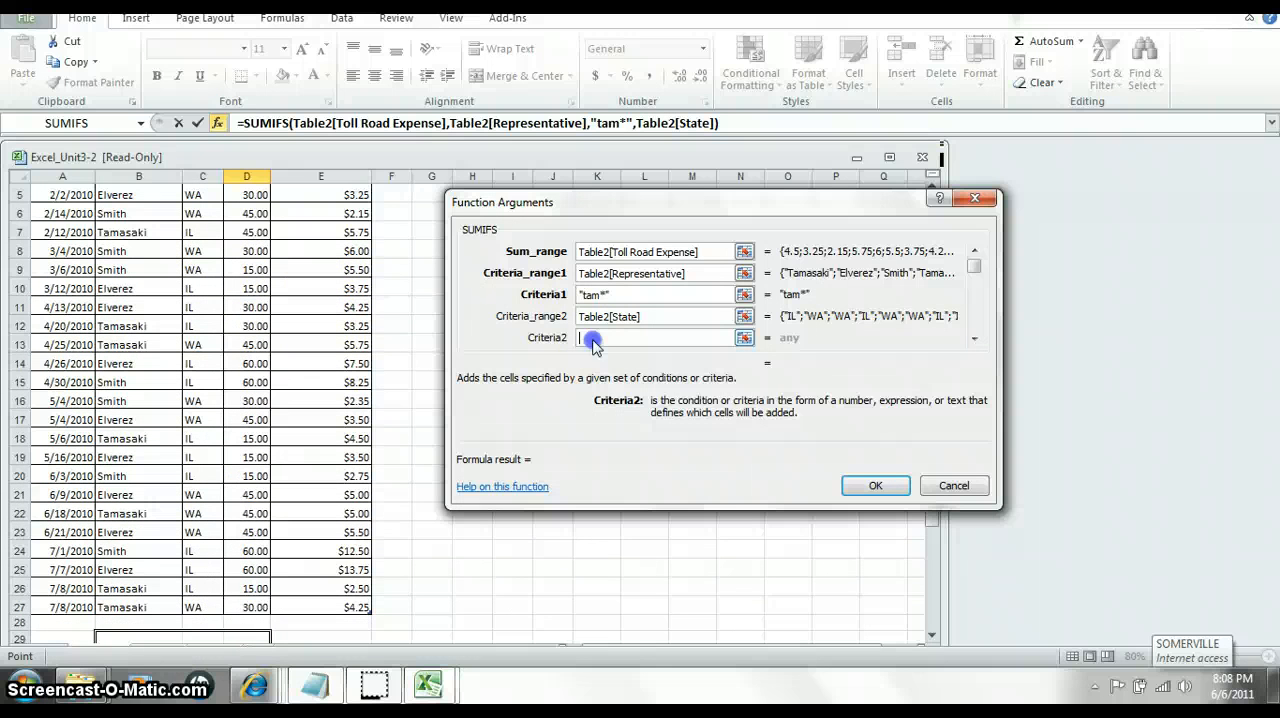
text(IL)
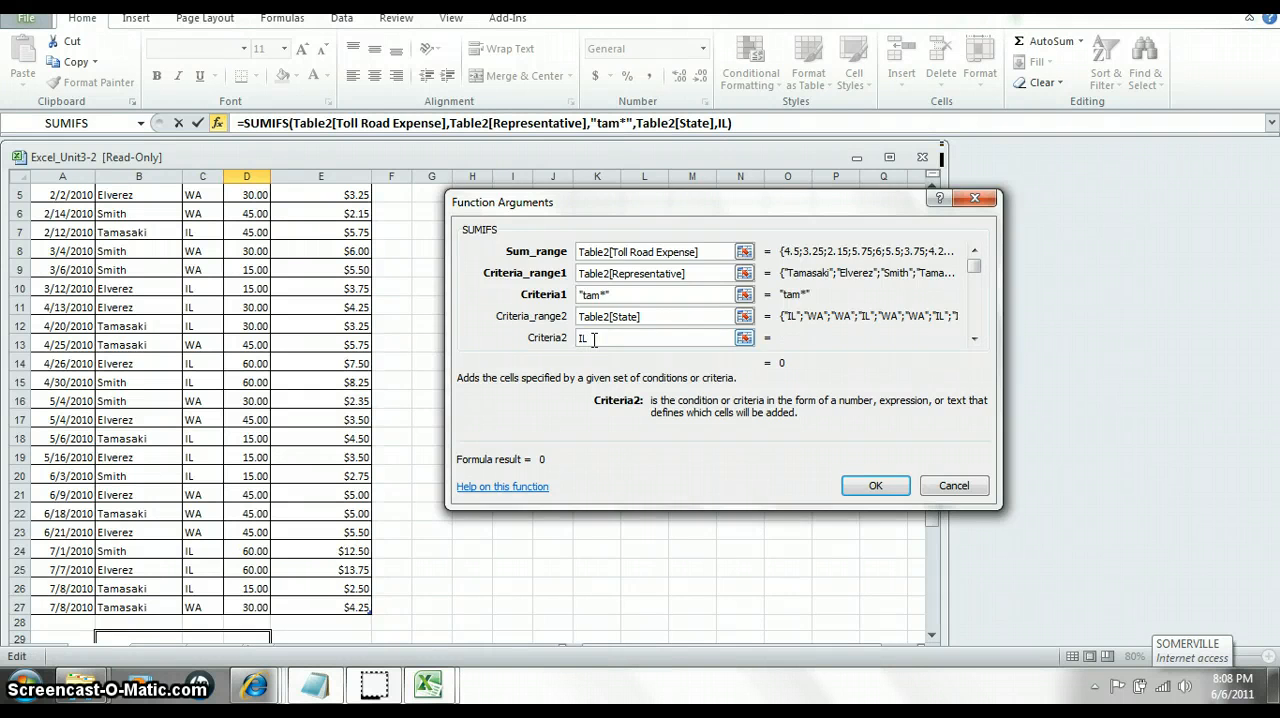
click(875, 485)
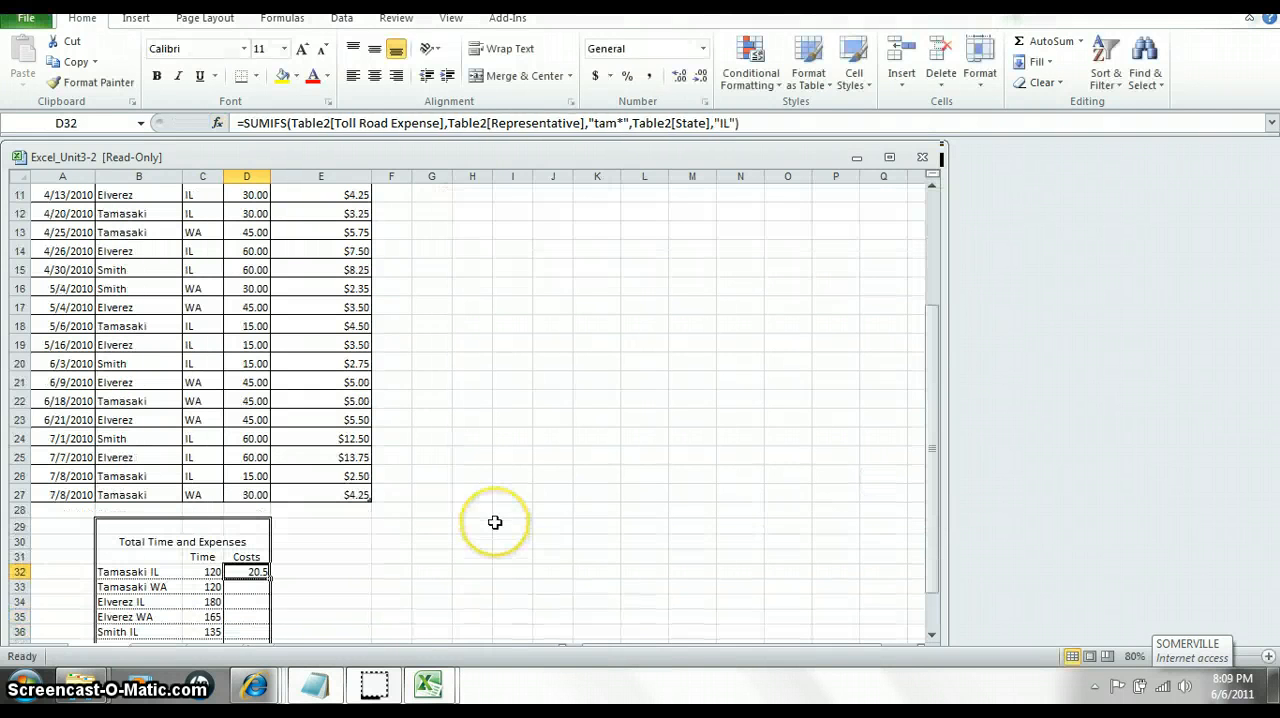
scroll(down, 3)
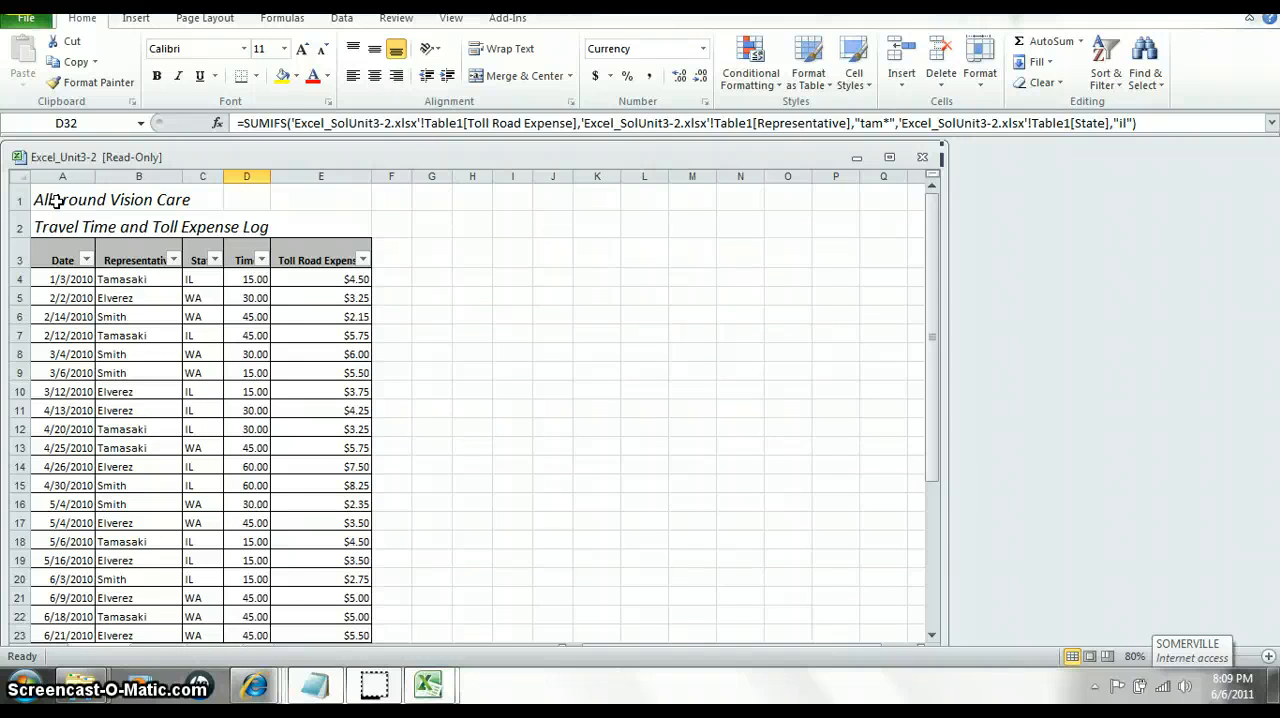
Merge and center the company title across A1:E1 and the subtitle across A2:E2.
click(62, 199)
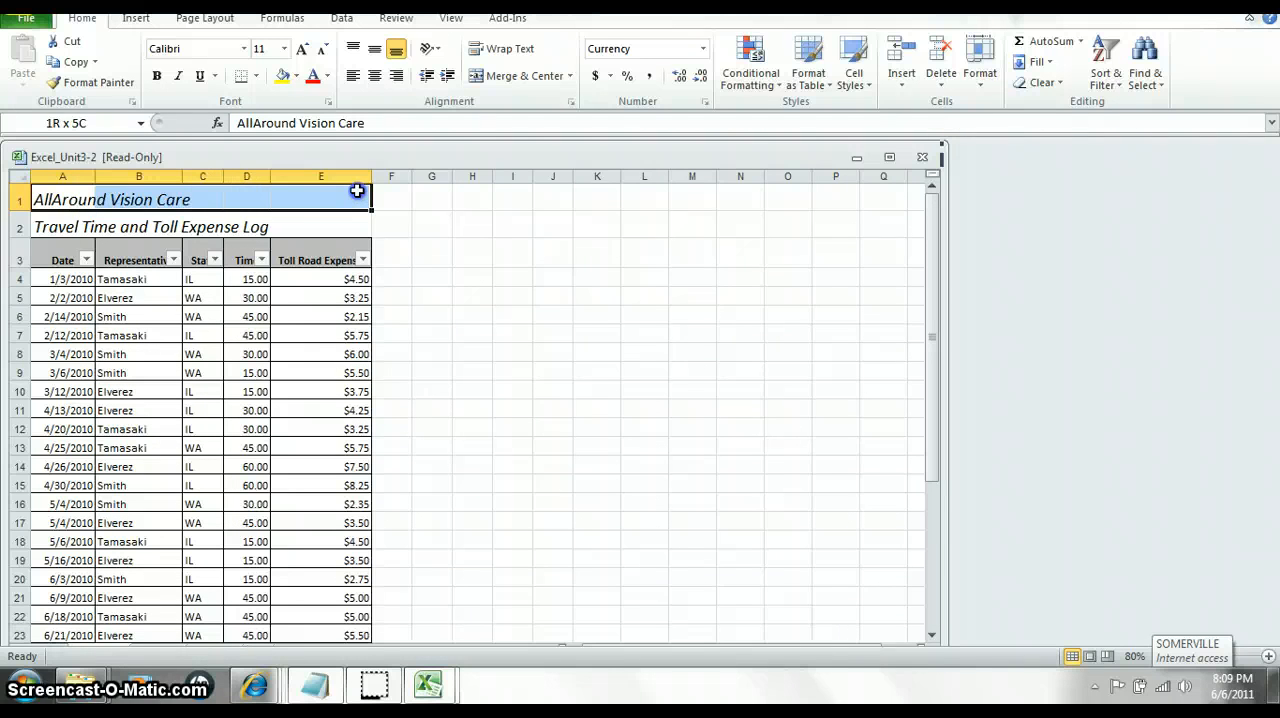
click(129, 199)
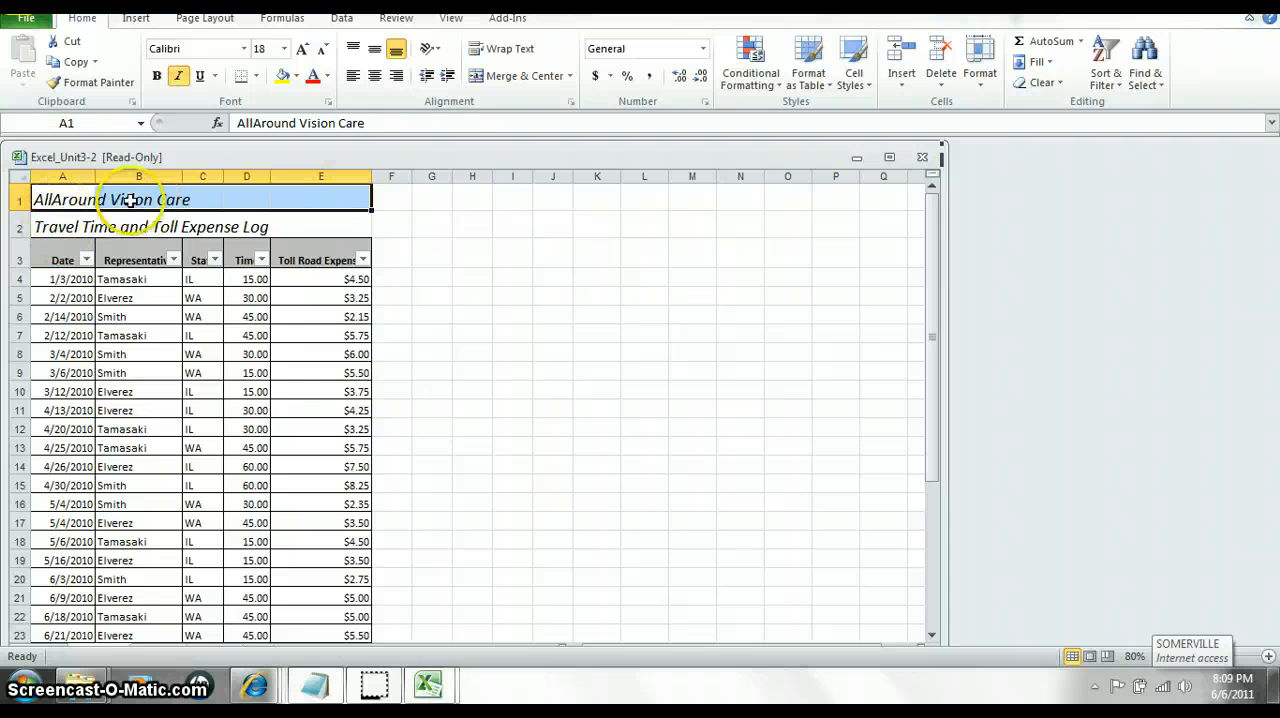
click(520, 75)
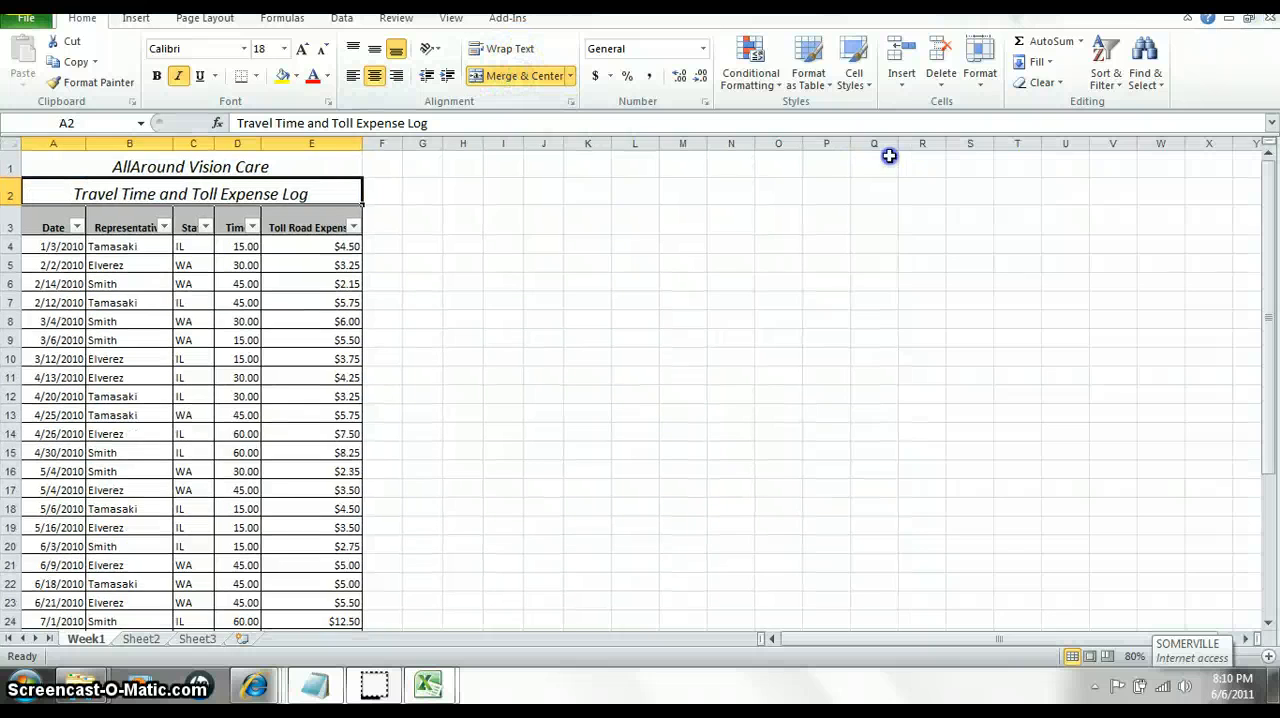
mouse_move(435, 313)
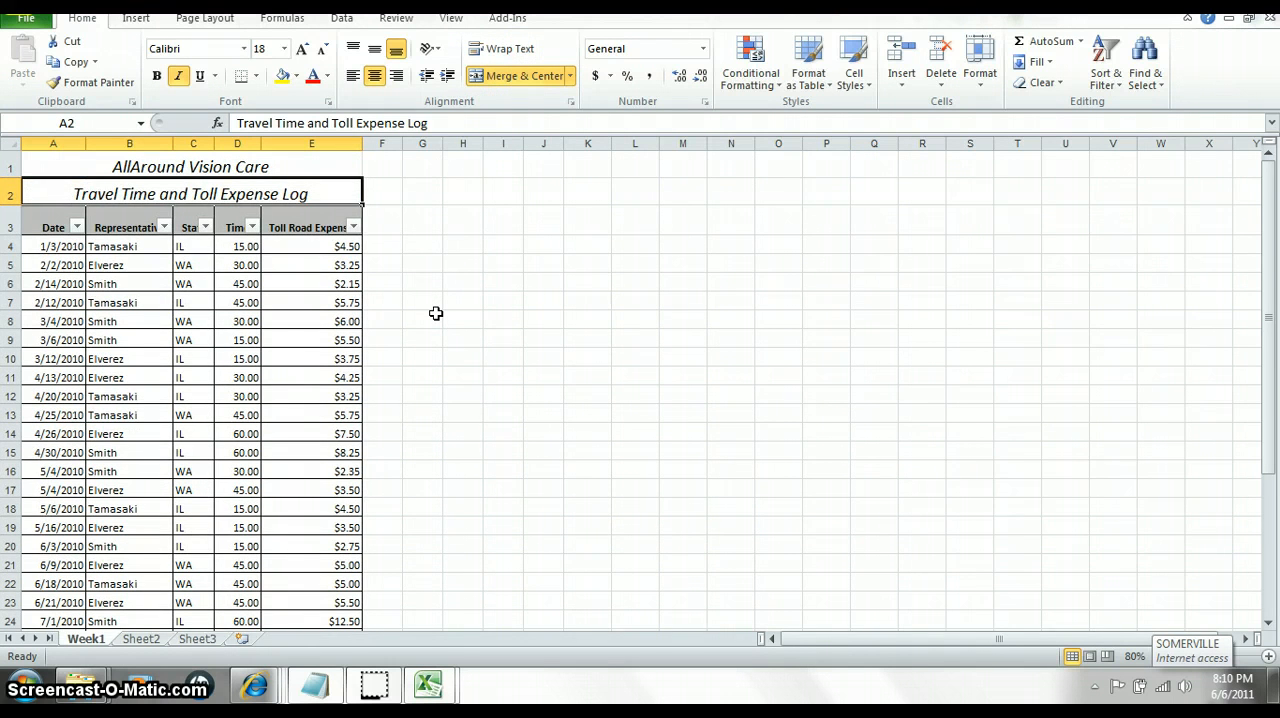
scroll(down, 3)
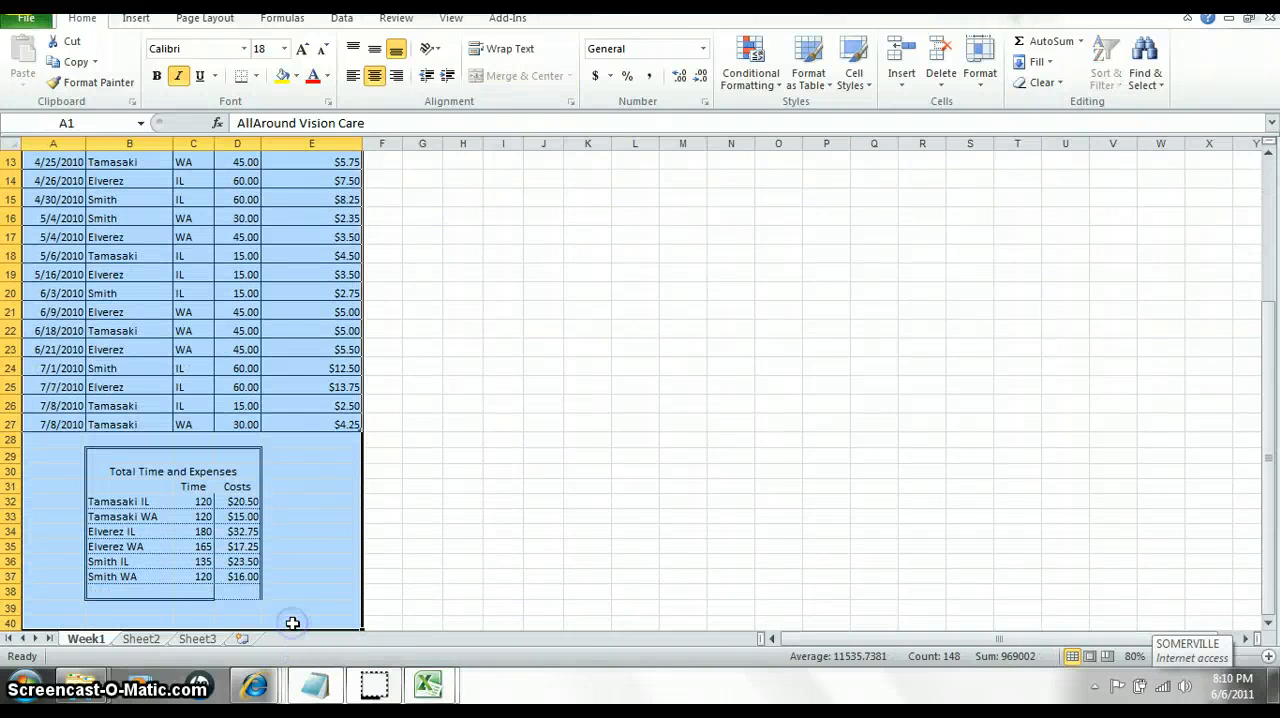
Copy A1:E40 from Week1 and paste it into Sheet2.
key(ctrl+c)
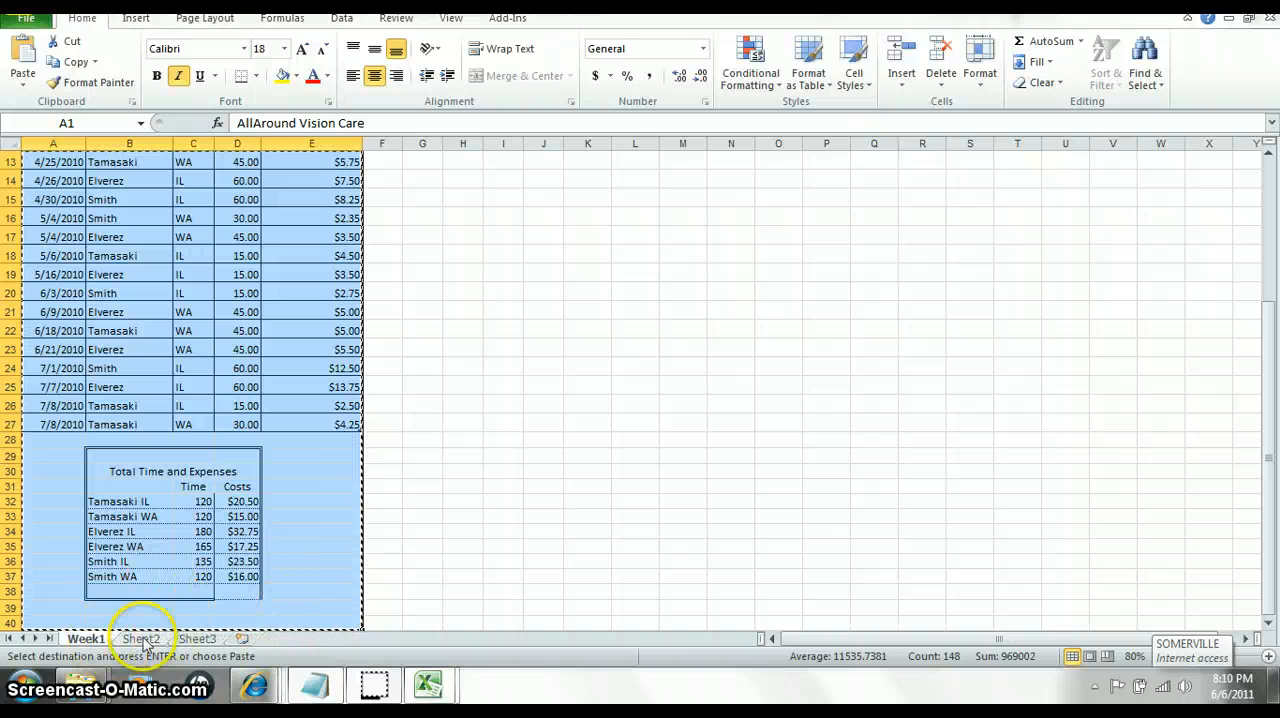
click(140, 638)
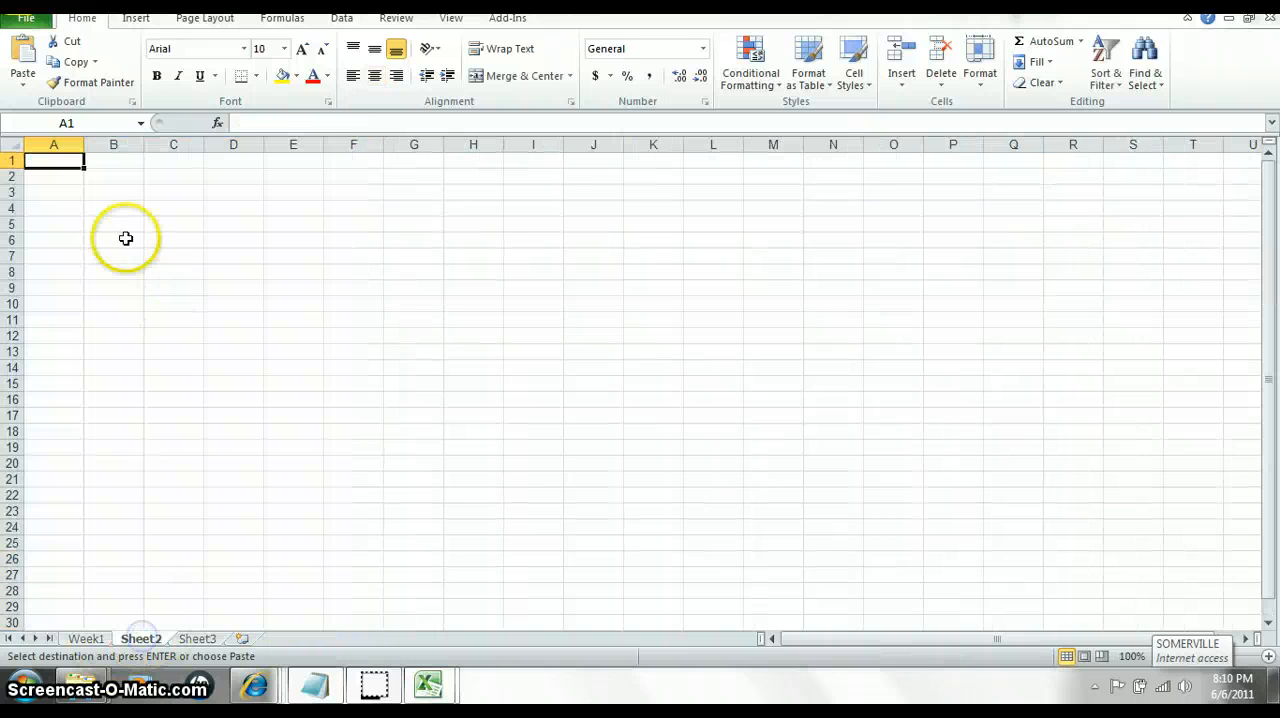
key(ctrl+v)
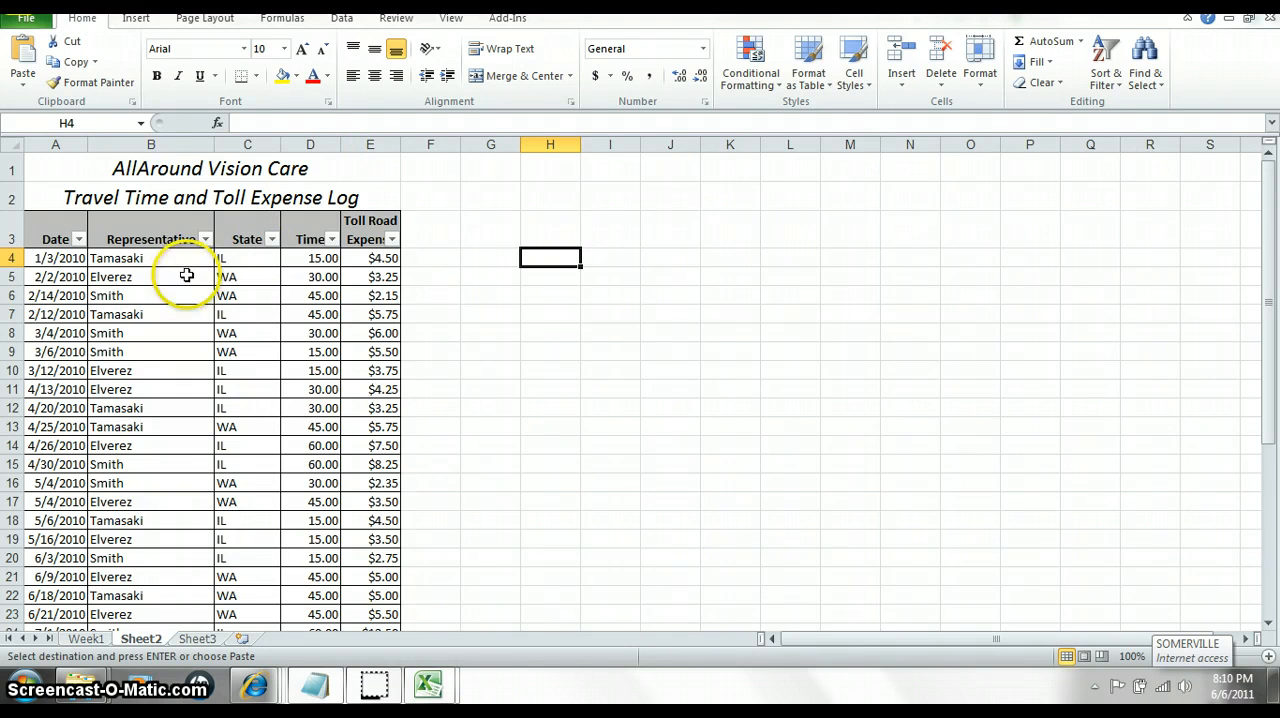
Filter Sheet2's Representative column to show only Elverez.
click(205, 239)
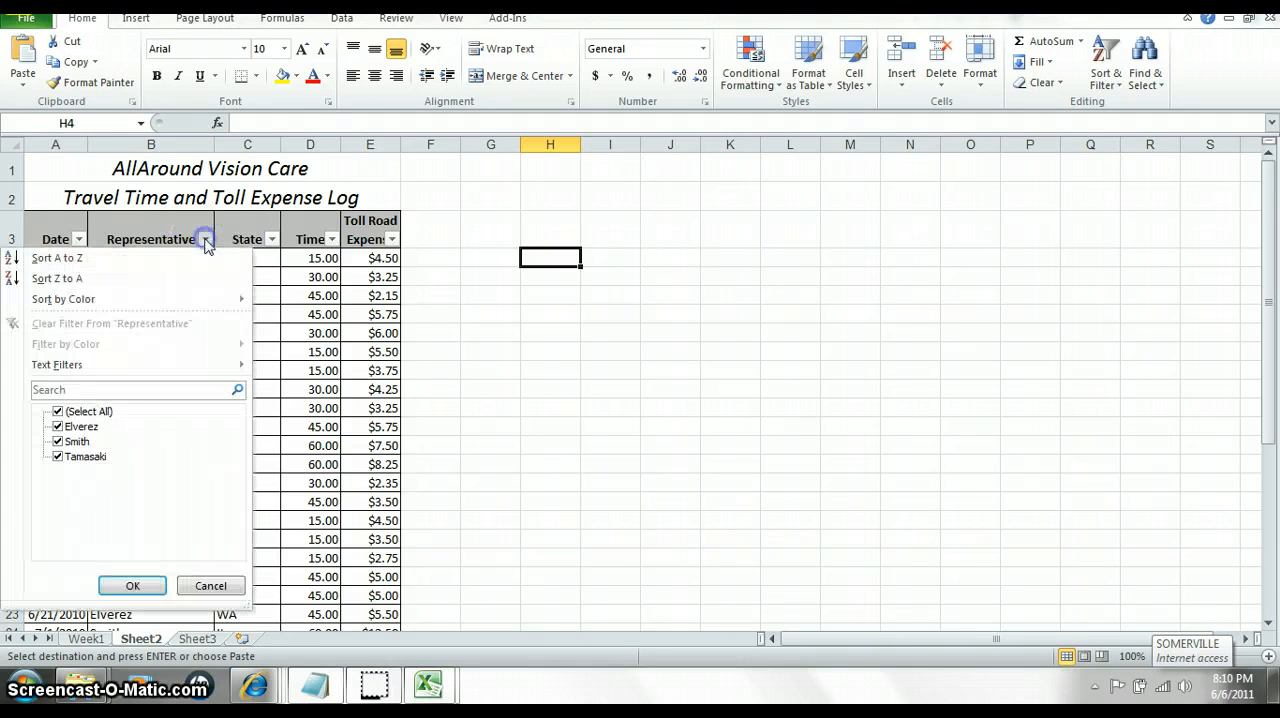
click(57, 411)
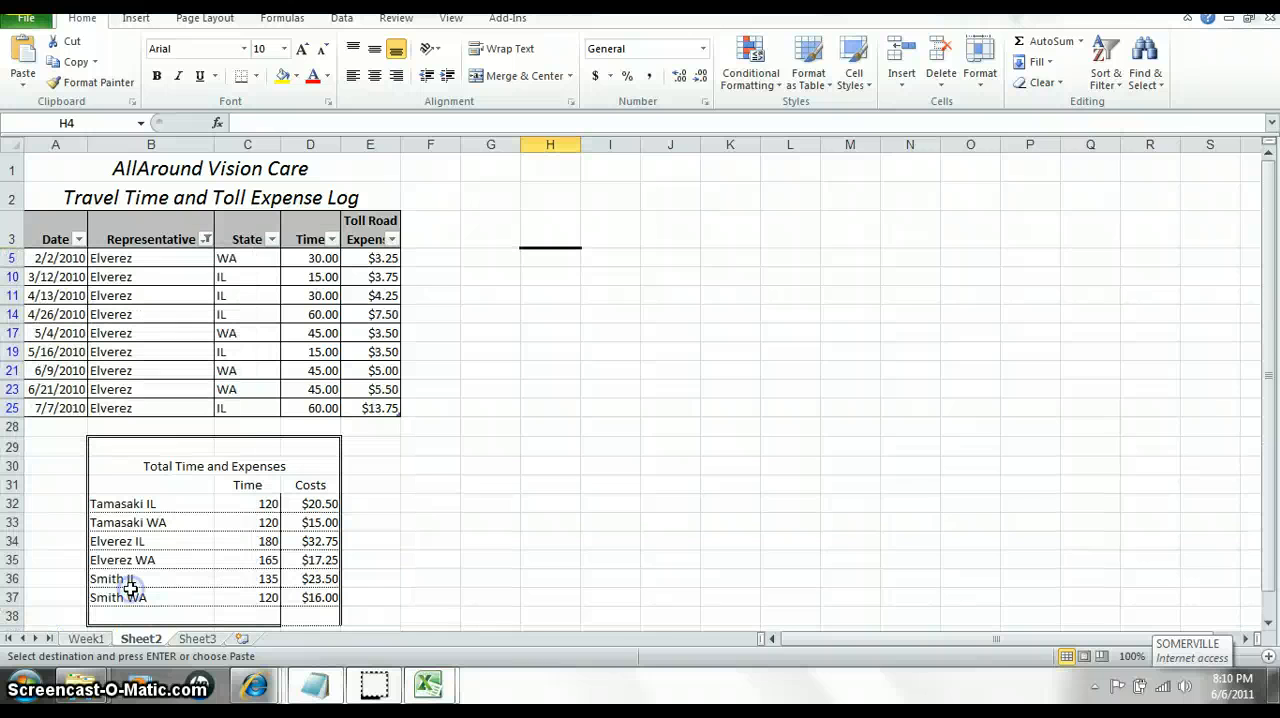
mouse_move(448, 457)
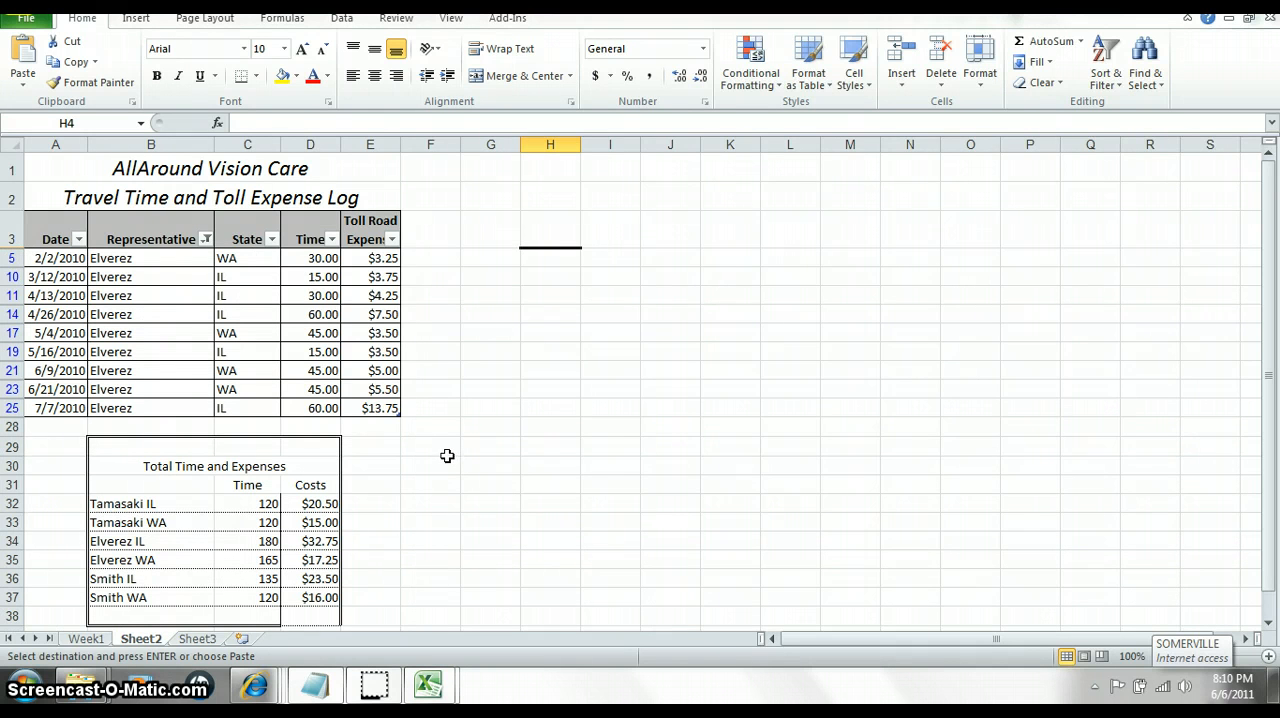
mouse_move(271, 239)
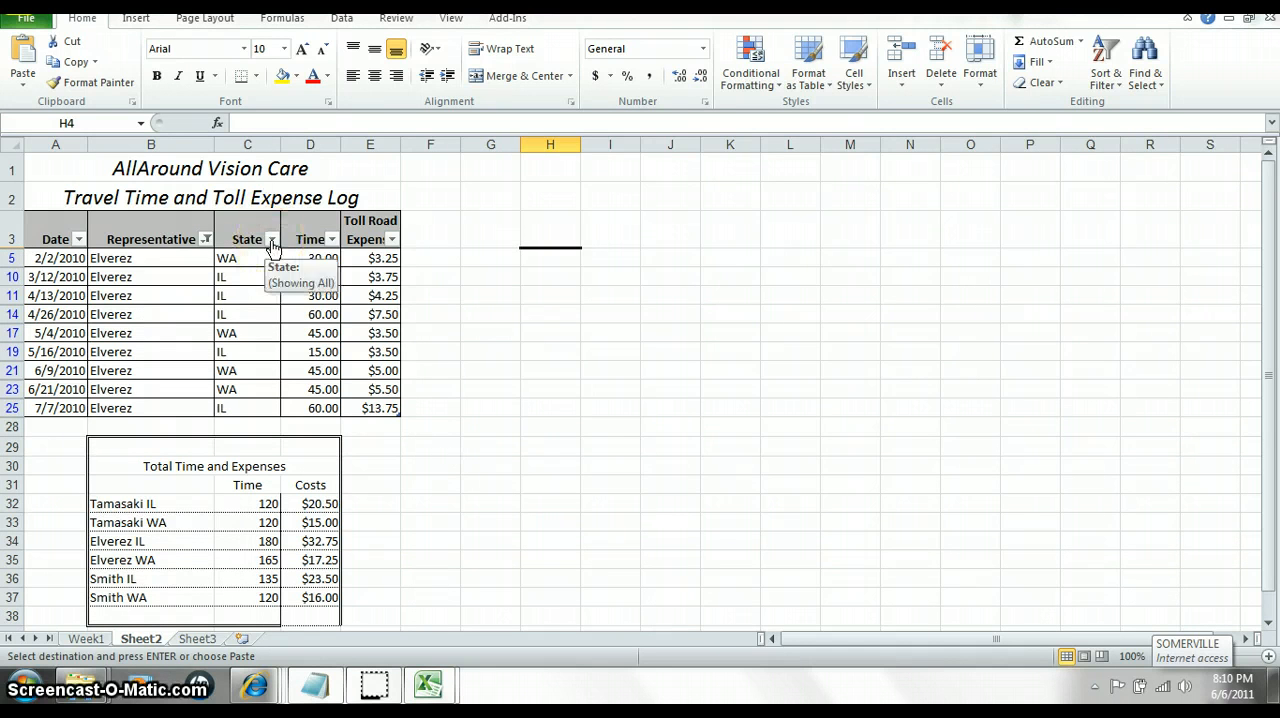
mouse_move(389, 445)
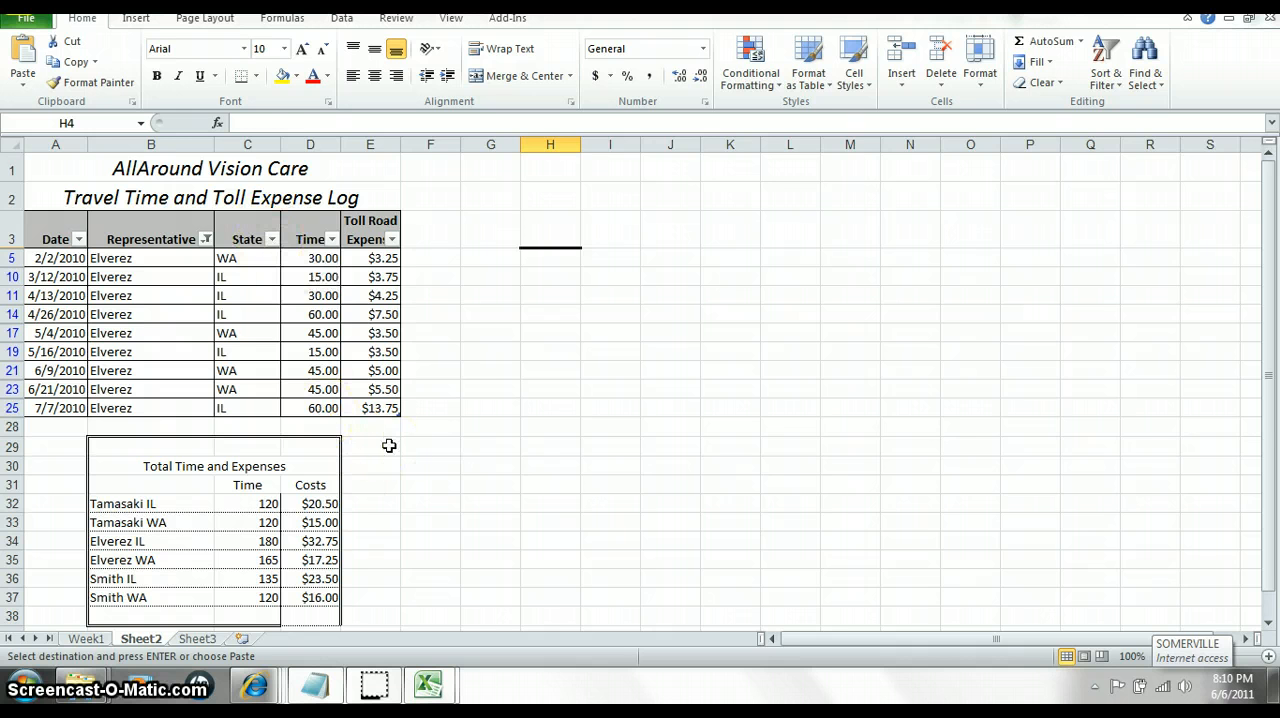
scroll(down, 3)
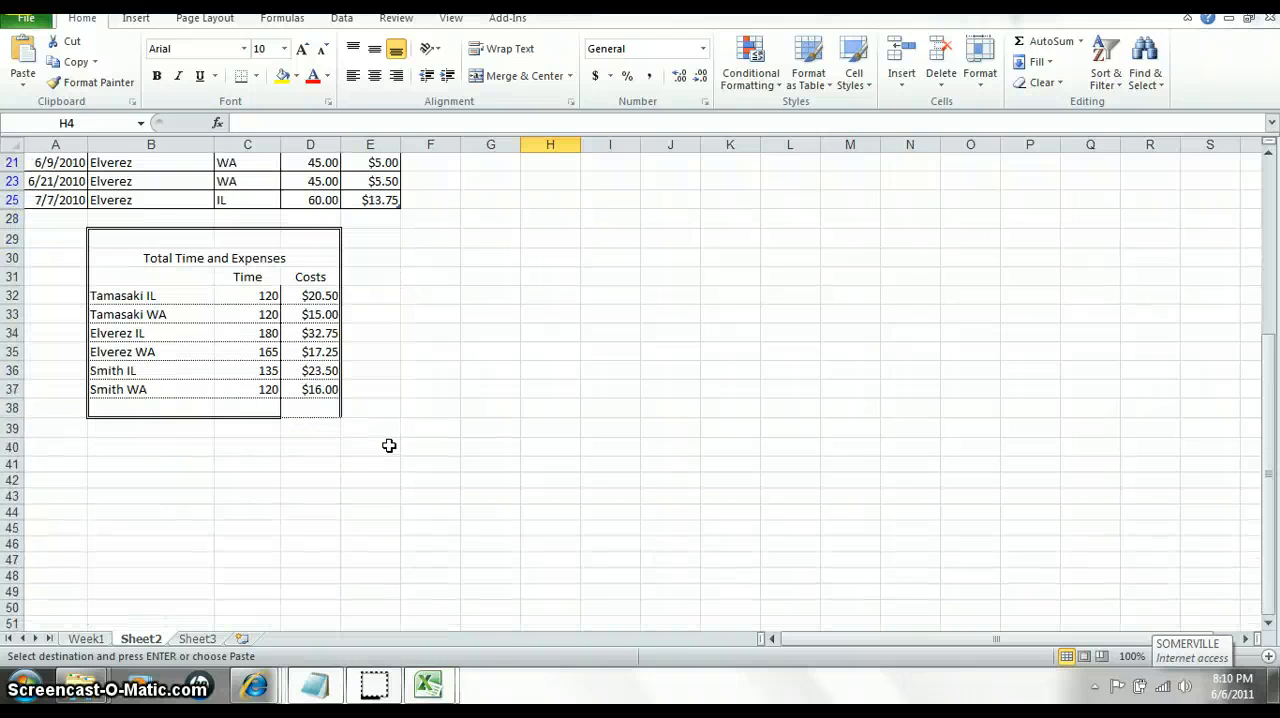
mouse_move(385, 349)
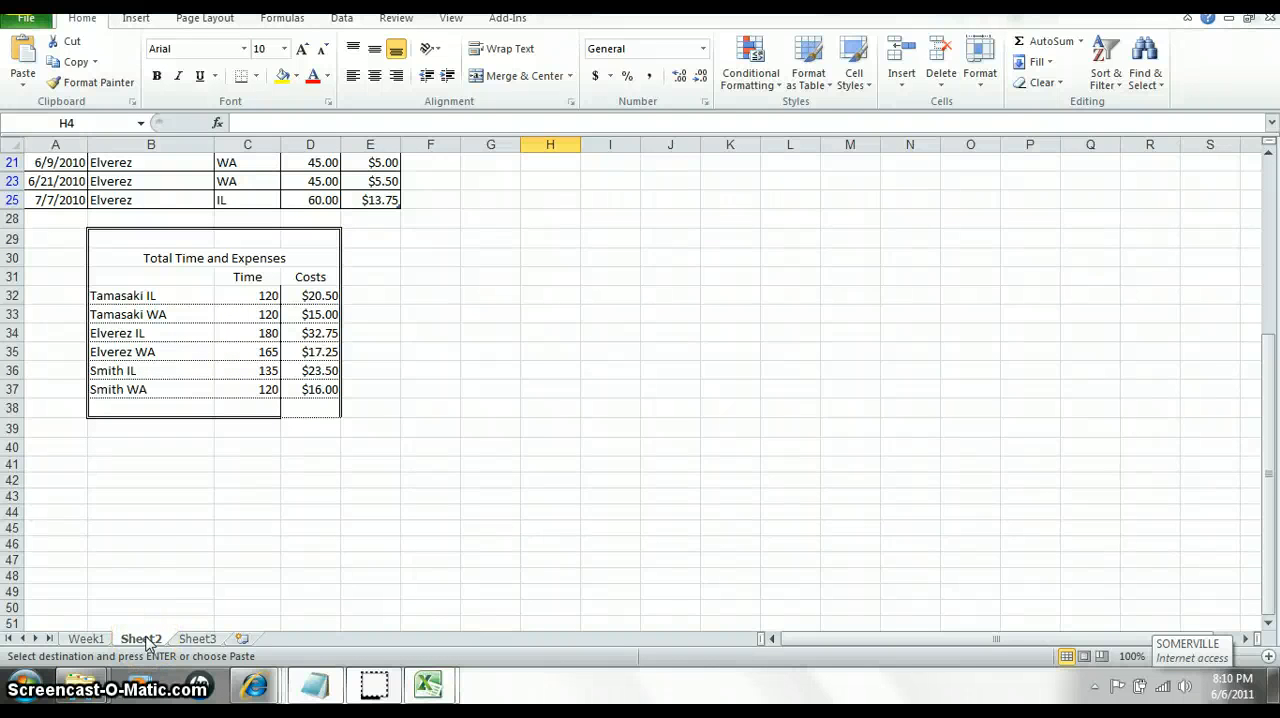
Rename the Sheet2 tab to Elverez and delete Sheet3.
right_click(140, 638)
text(Elverez)
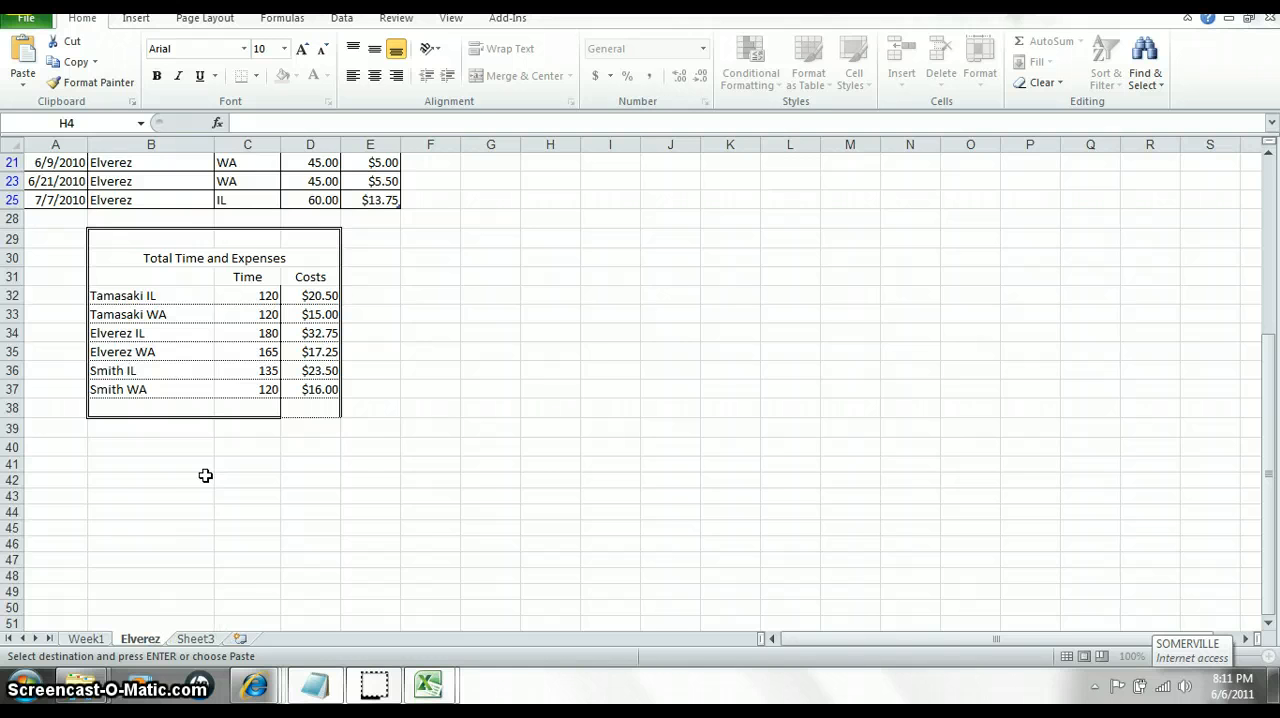
click(550, 428)
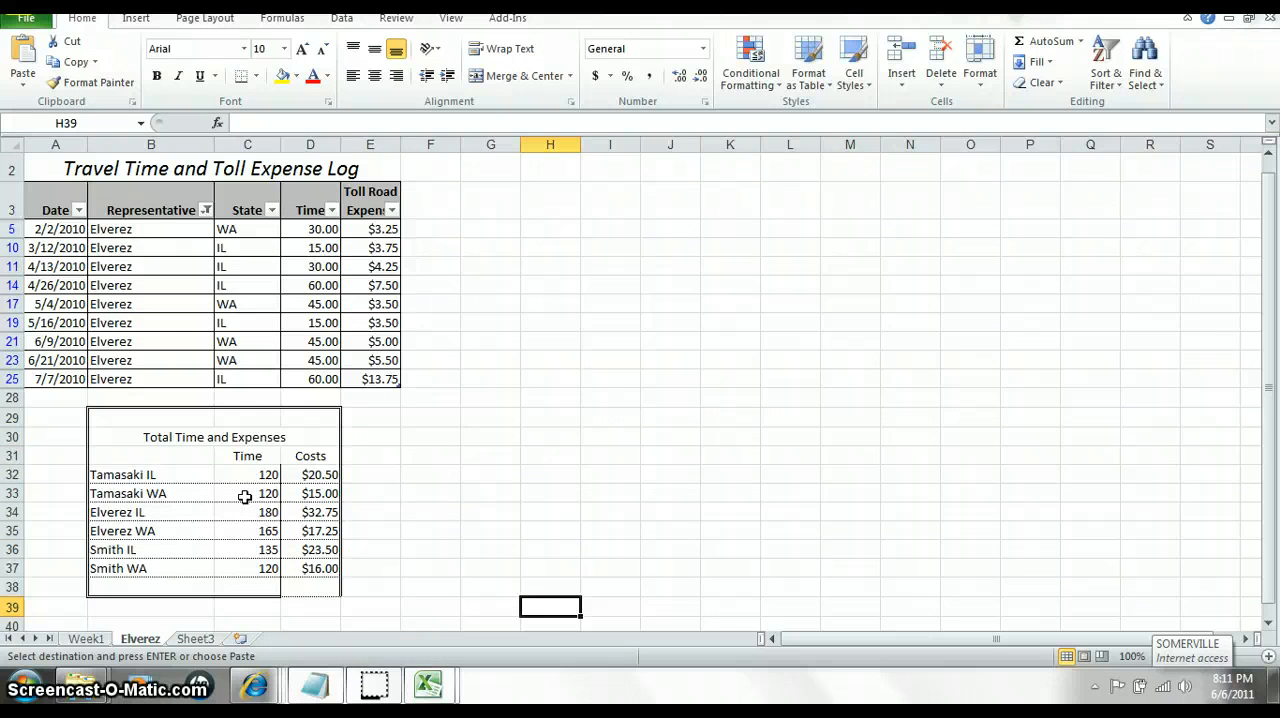
scroll(down, 3)
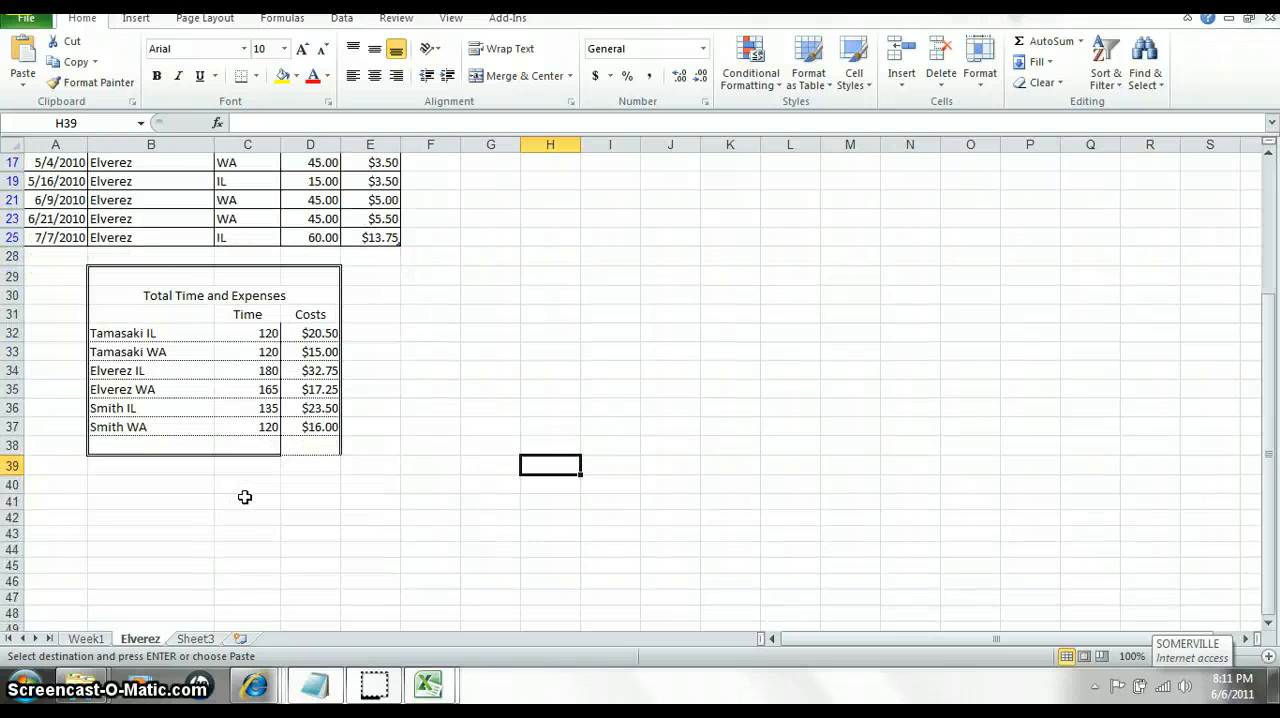
scroll(down, 3)
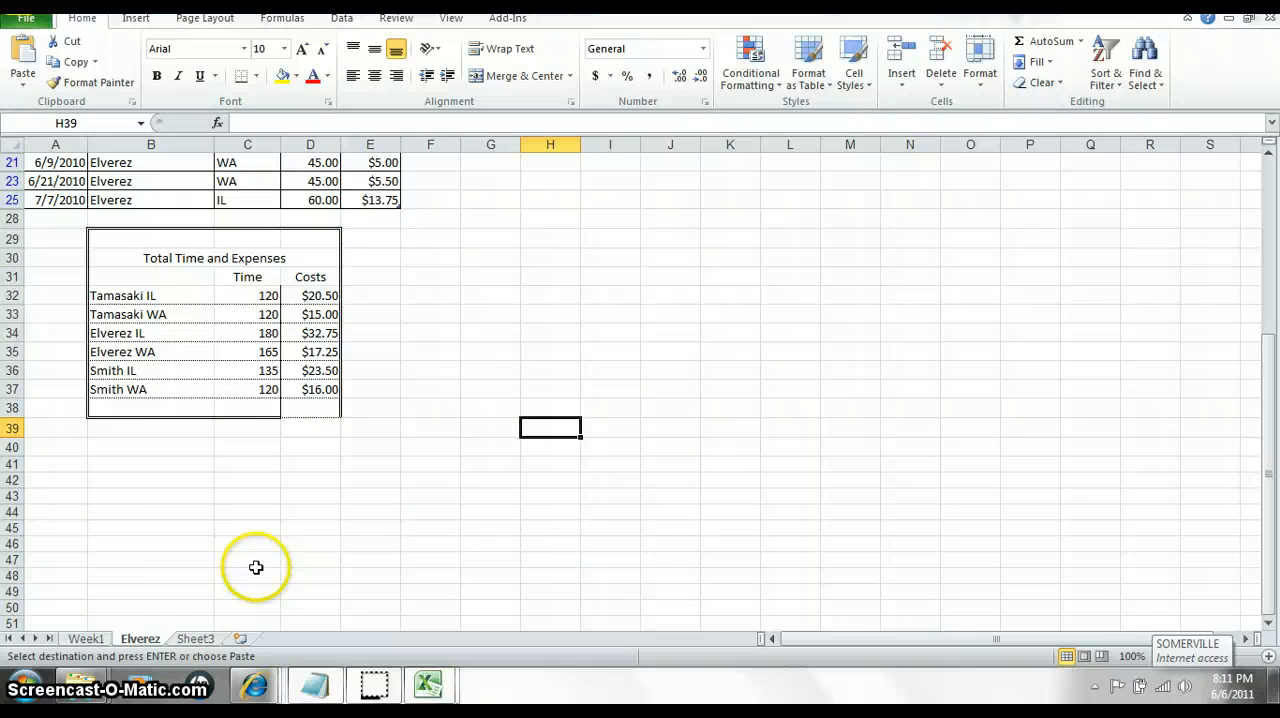
right_click(195, 638)
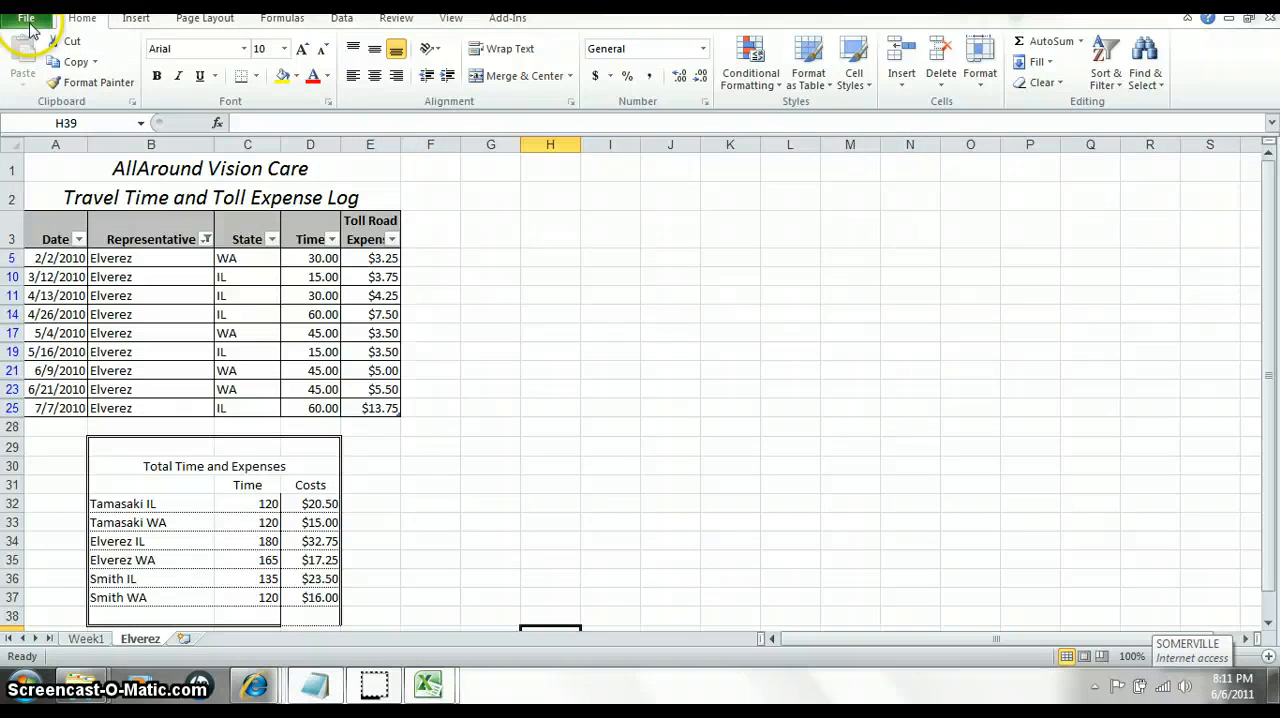
Show all properties under File > Info and display the Document Panel.
click(25, 18)
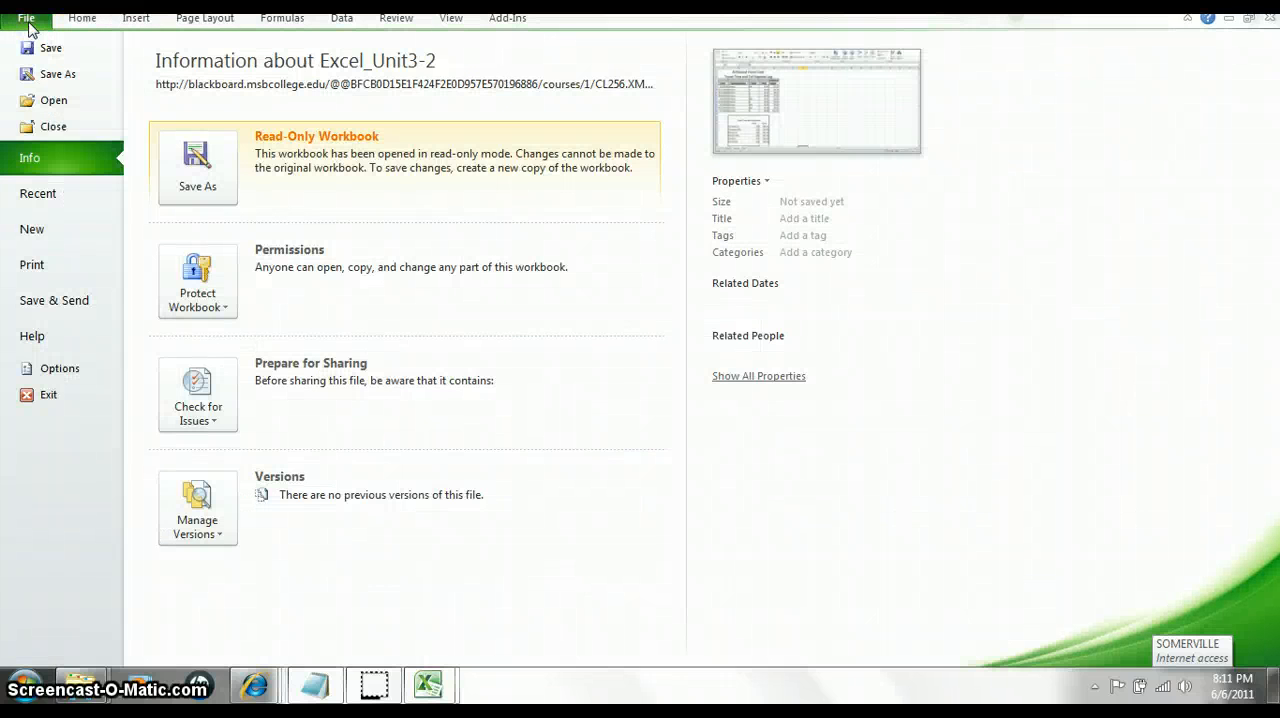
click(758, 376)
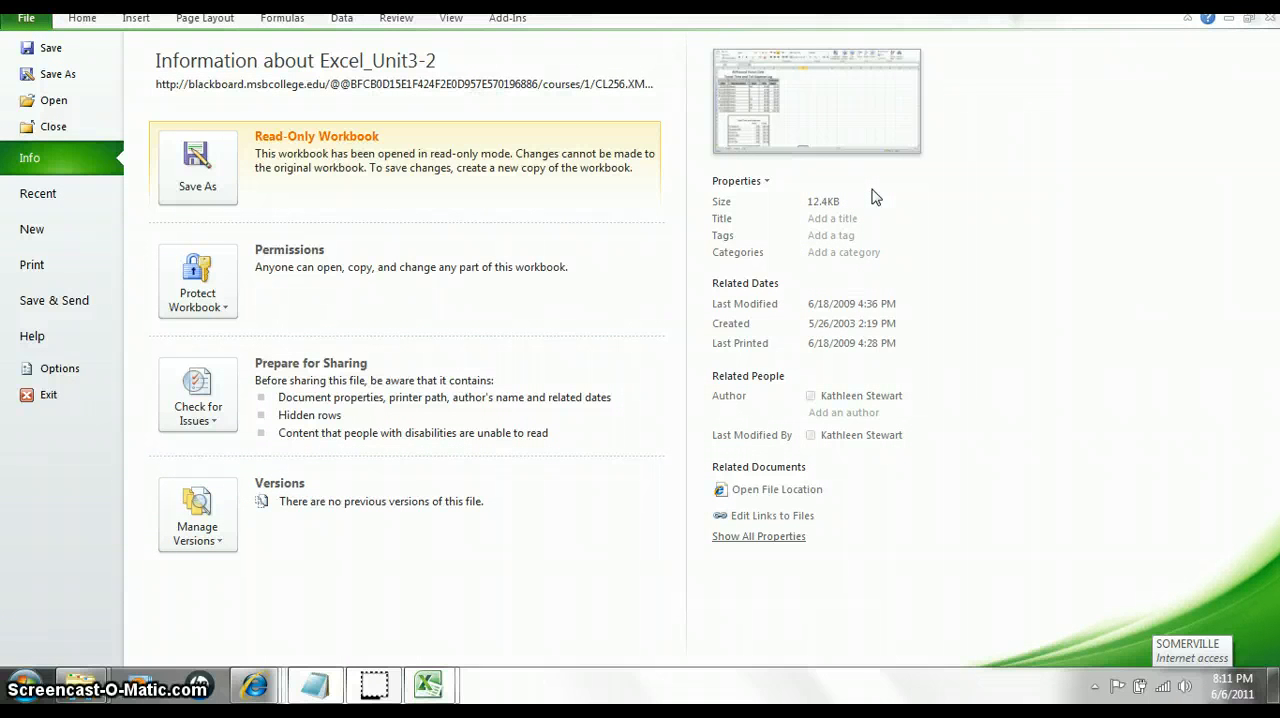
mouse_move(780, 133)
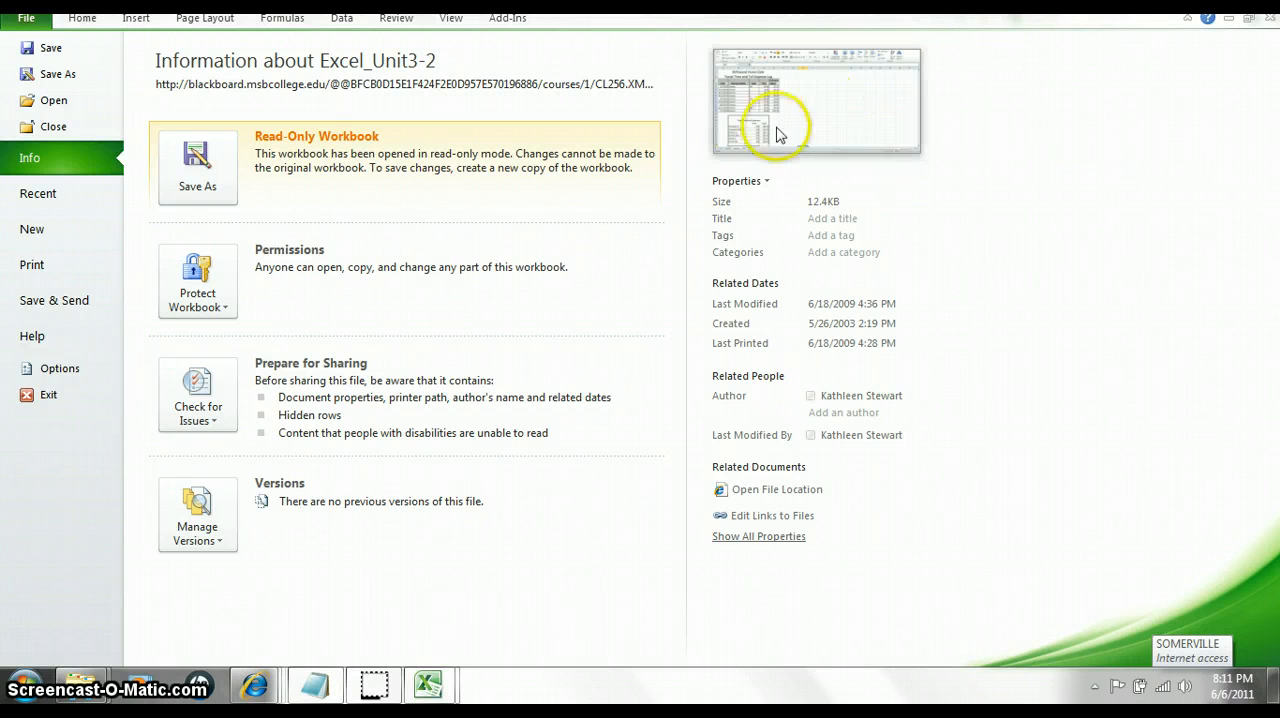
click(740, 181)
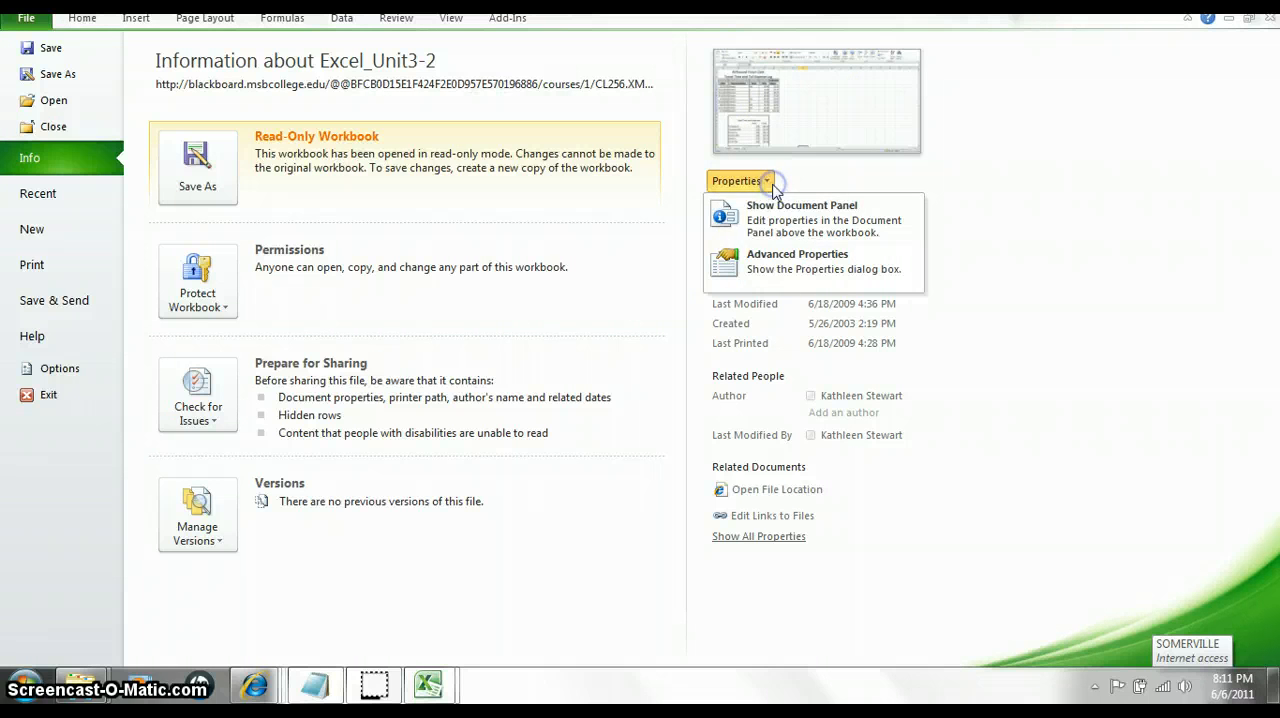
click(25, 17)
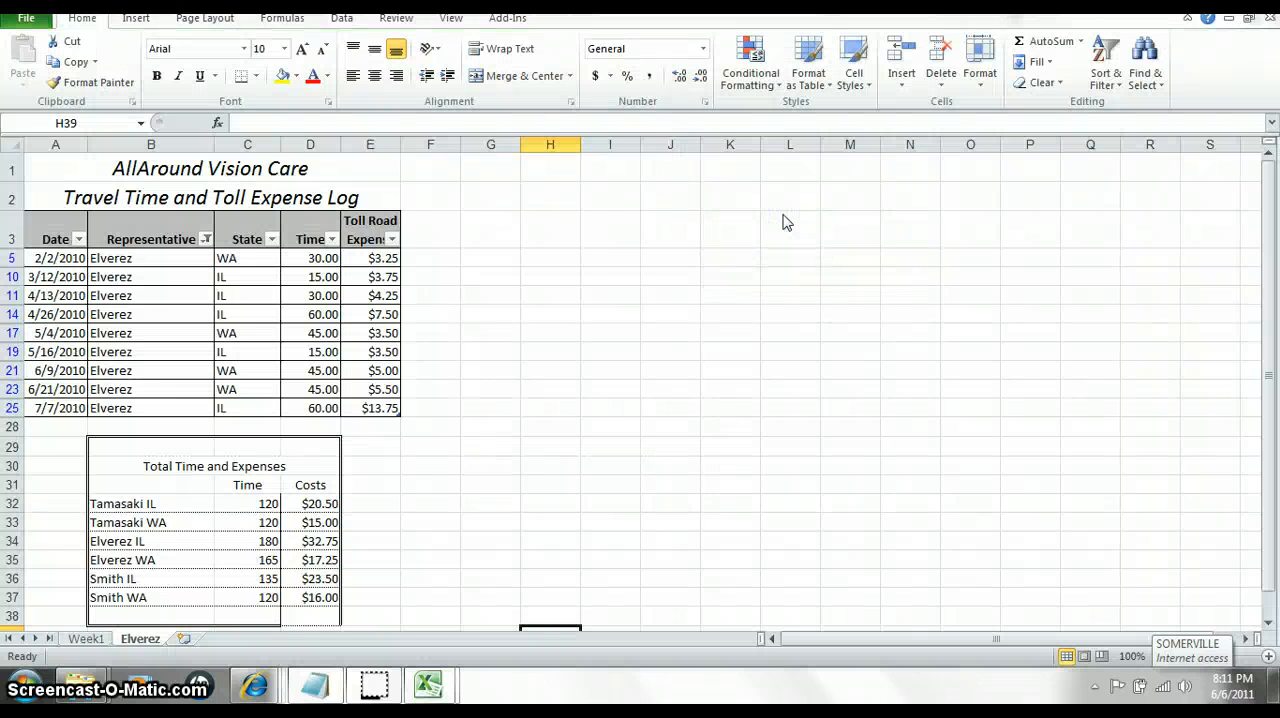